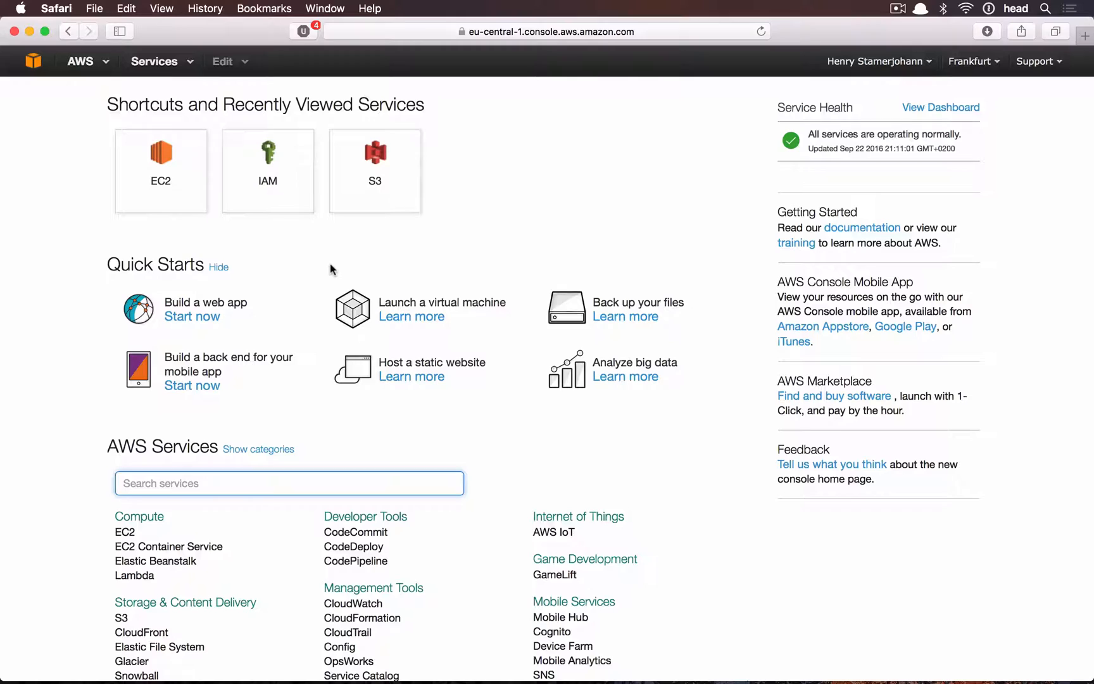
{"action": "mouse_move", "coordinate": [211, 223]}
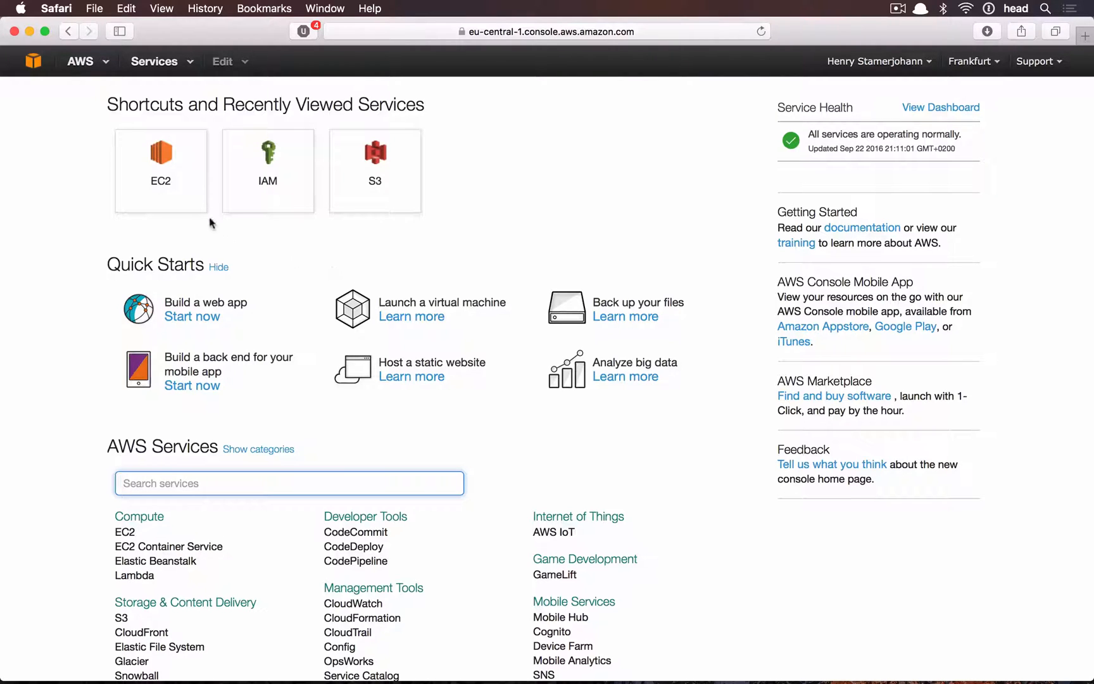
Open the EC2 dashboard for the Frankfurt region from the console shortcuts.
{"action": "left_click", "coordinate": [160, 171]}
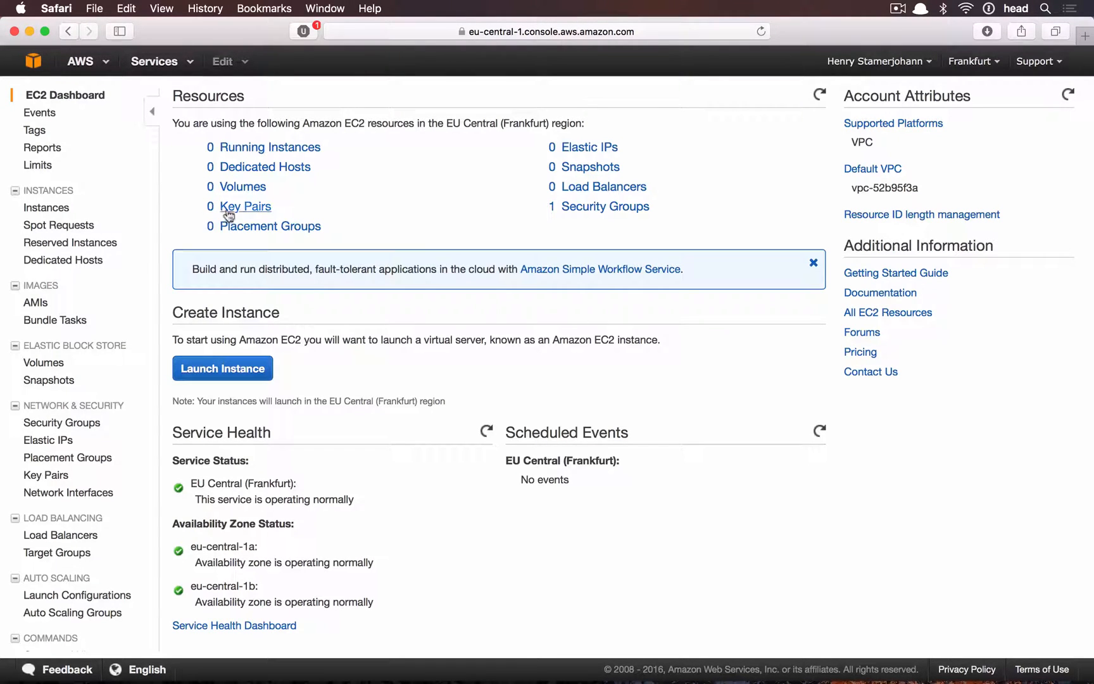
Create a key pair named ssh-key-zentral-aws and return to the EC2 dashboard.
{"action": "left_click", "coordinate": [245, 207]}
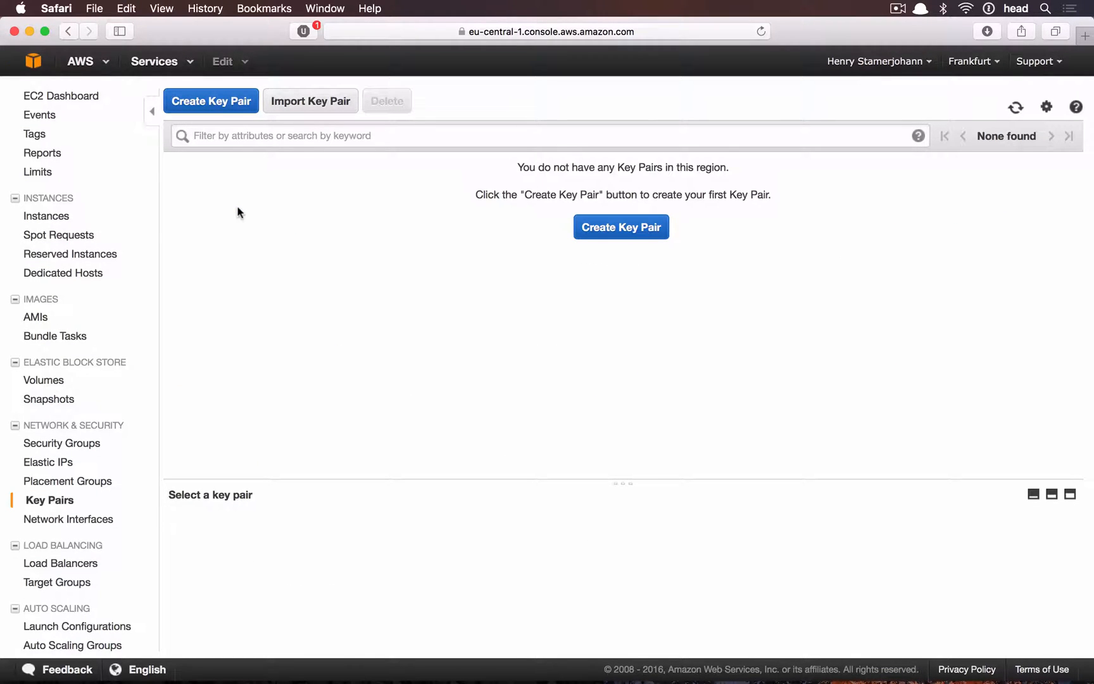
{"action": "left_click", "coordinate": [211, 100]}
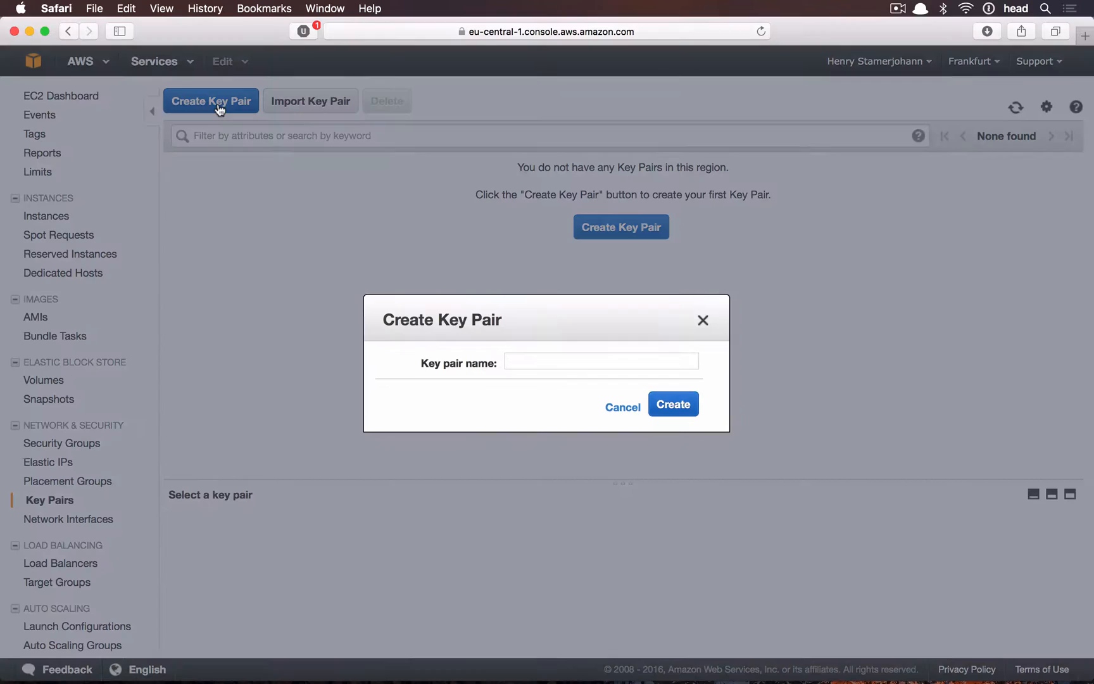
{"action": "type", "text": "ssh-"}
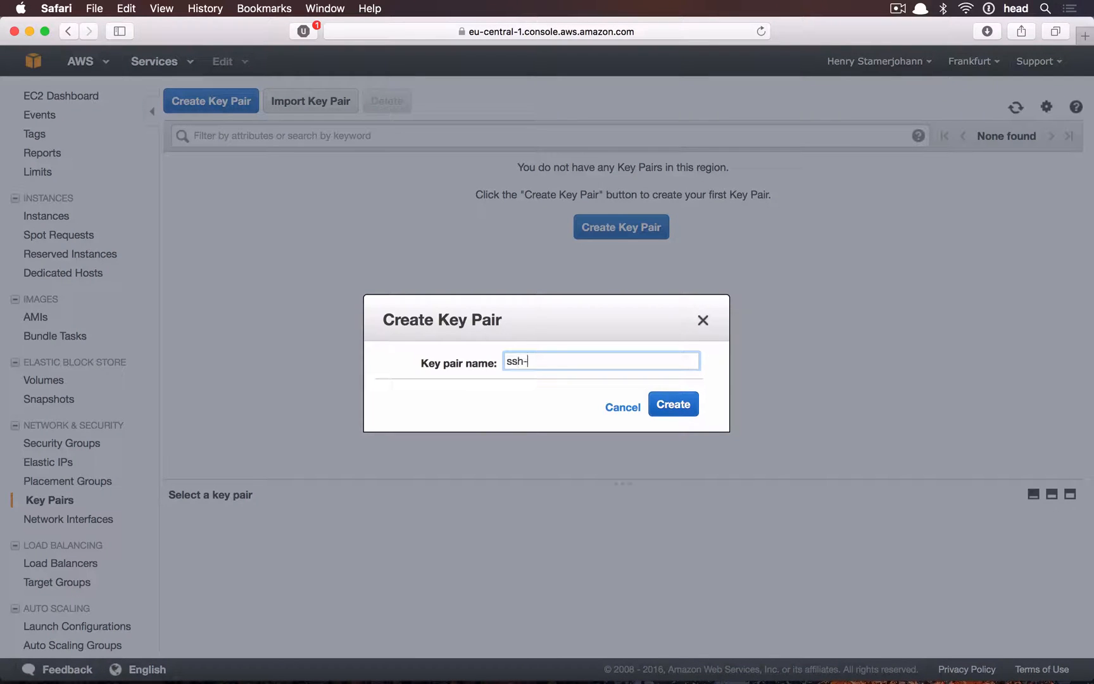
{"action": "type", "text": "key-zentral"}
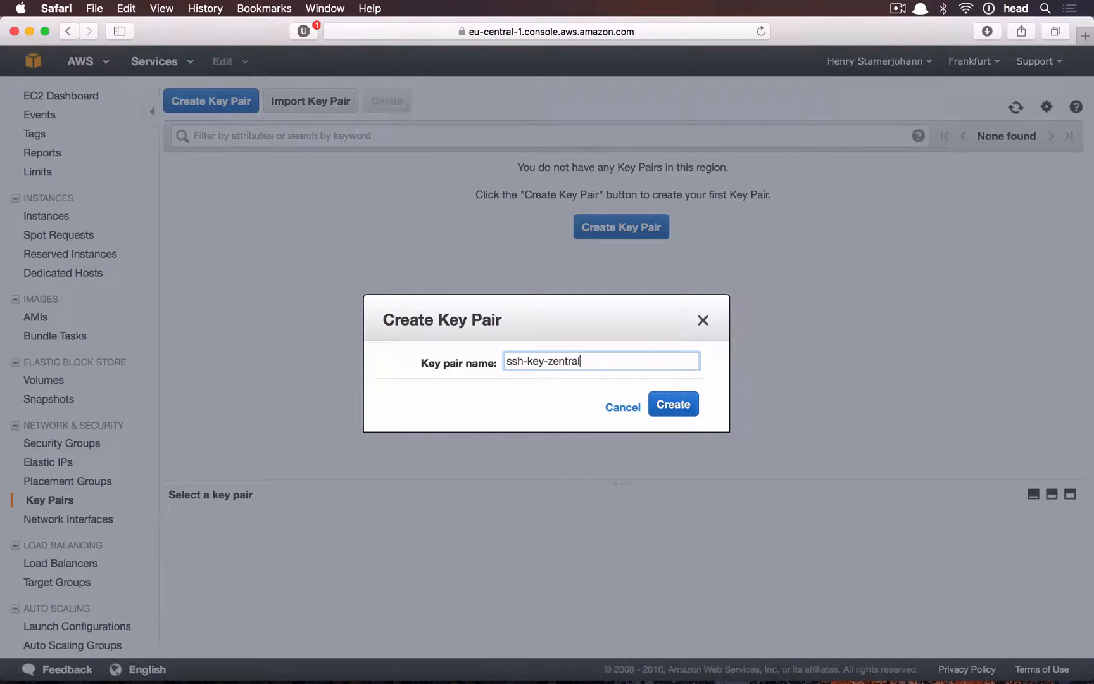
{"action": "type", "text": "-aws"}
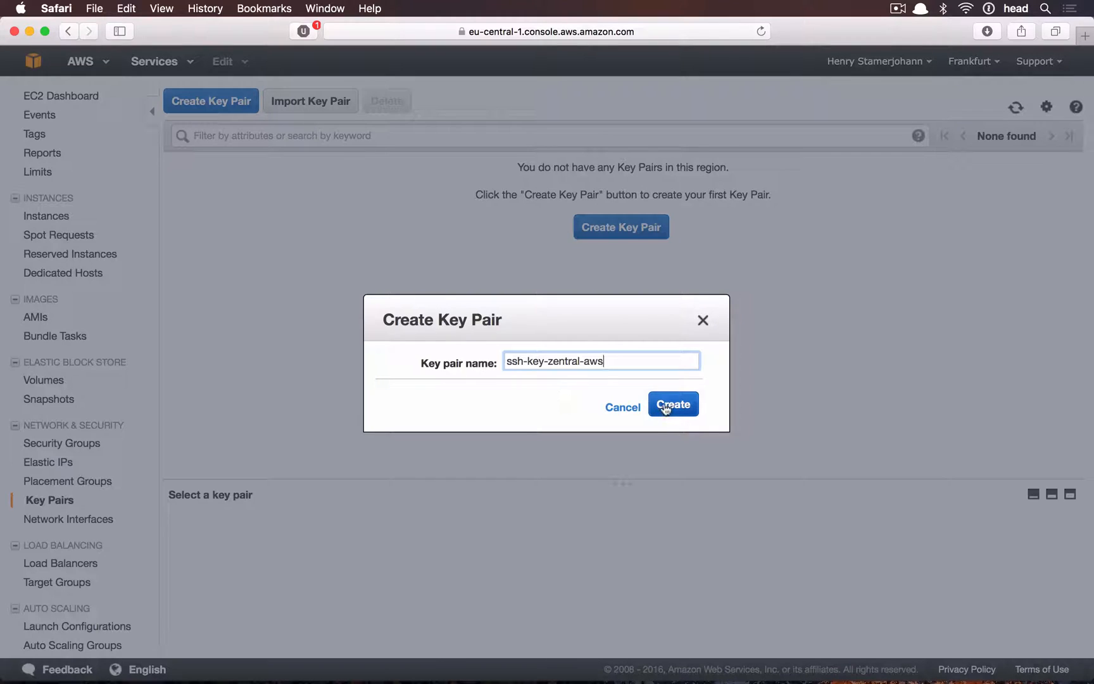
{"action": "left_click", "coordinate": [672, 402]}
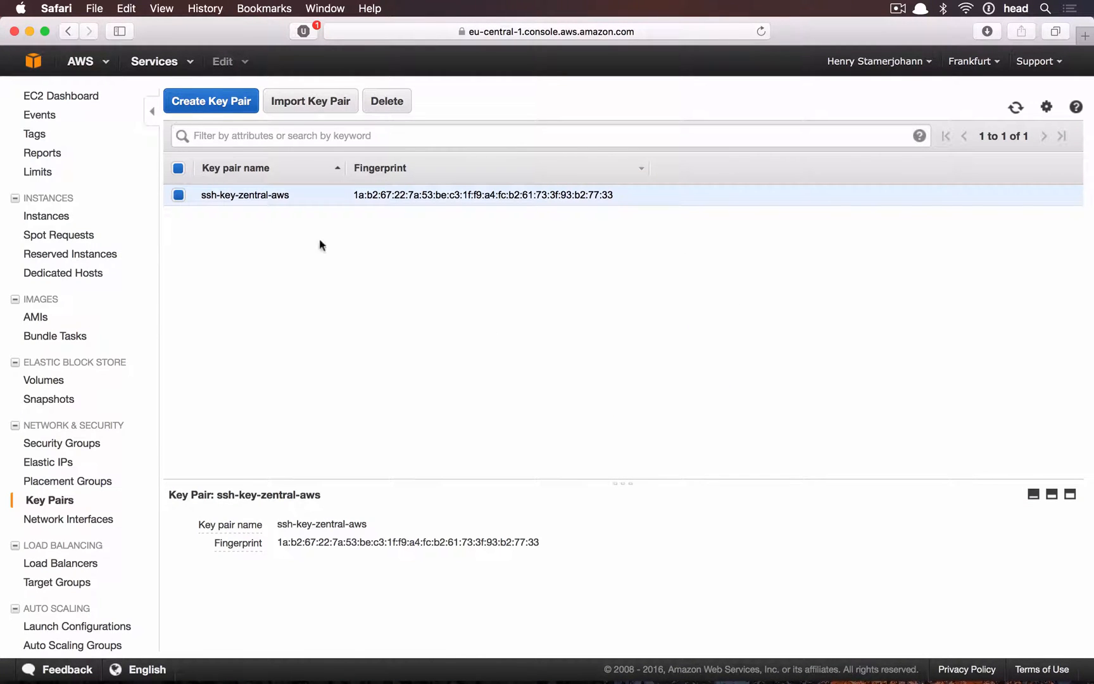
{"action": "left_click", "coordinate": [60, 95]}
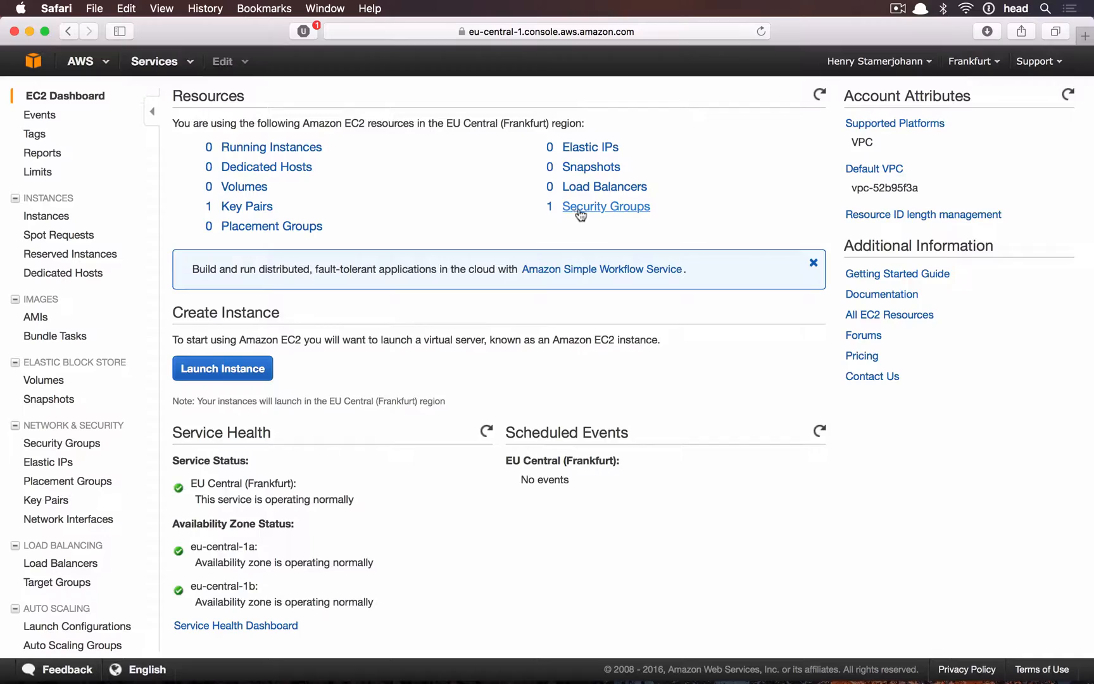
Start a security group zentral-security-group described as 'simple security group with ssh + https'.
{"action": "left_click", "coordinate": [605, 206]}
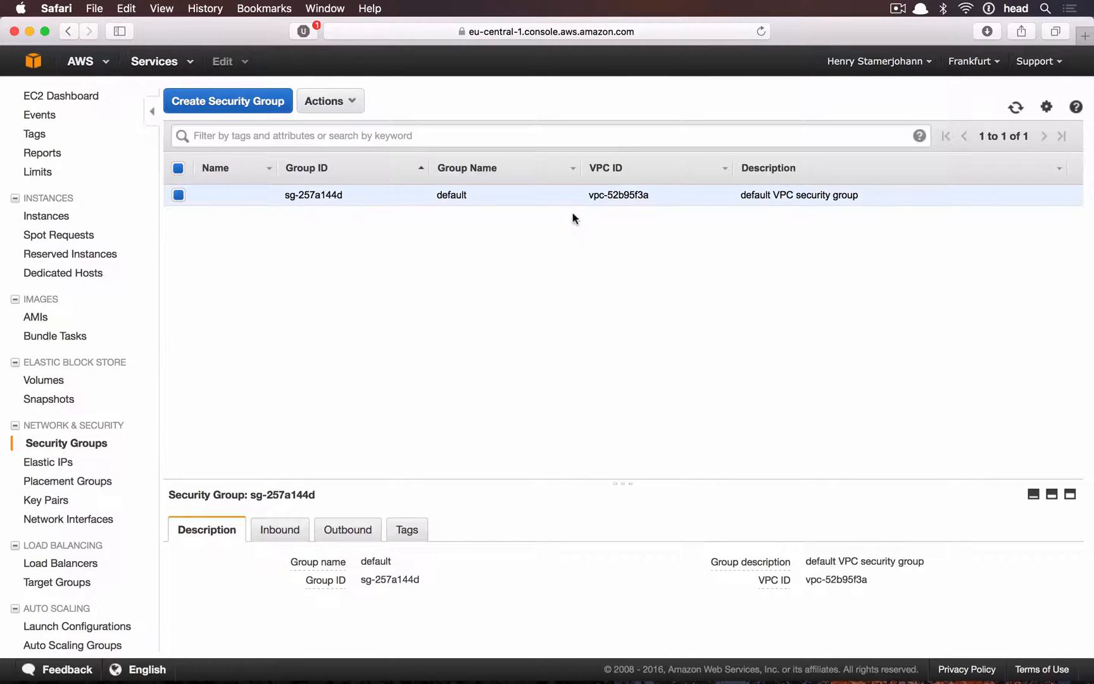
{"action": "left_click", "coordinate": [228, 100]}
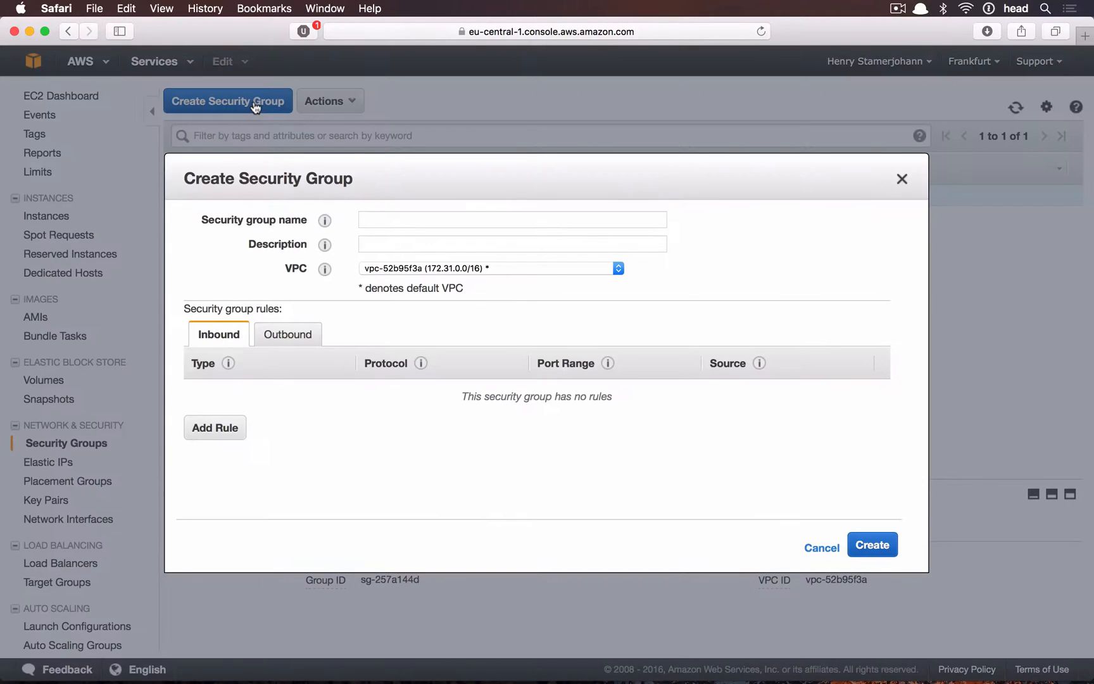
{"action": "type", "text": "zentra"}
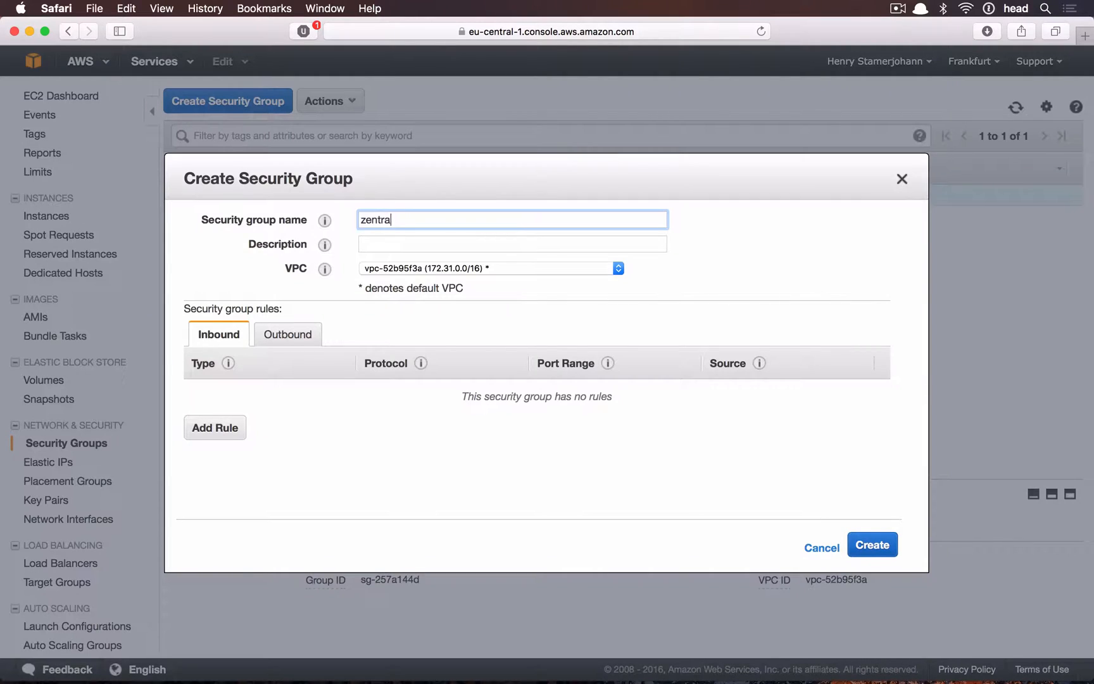
{"action": "type", "text": "l-security"}
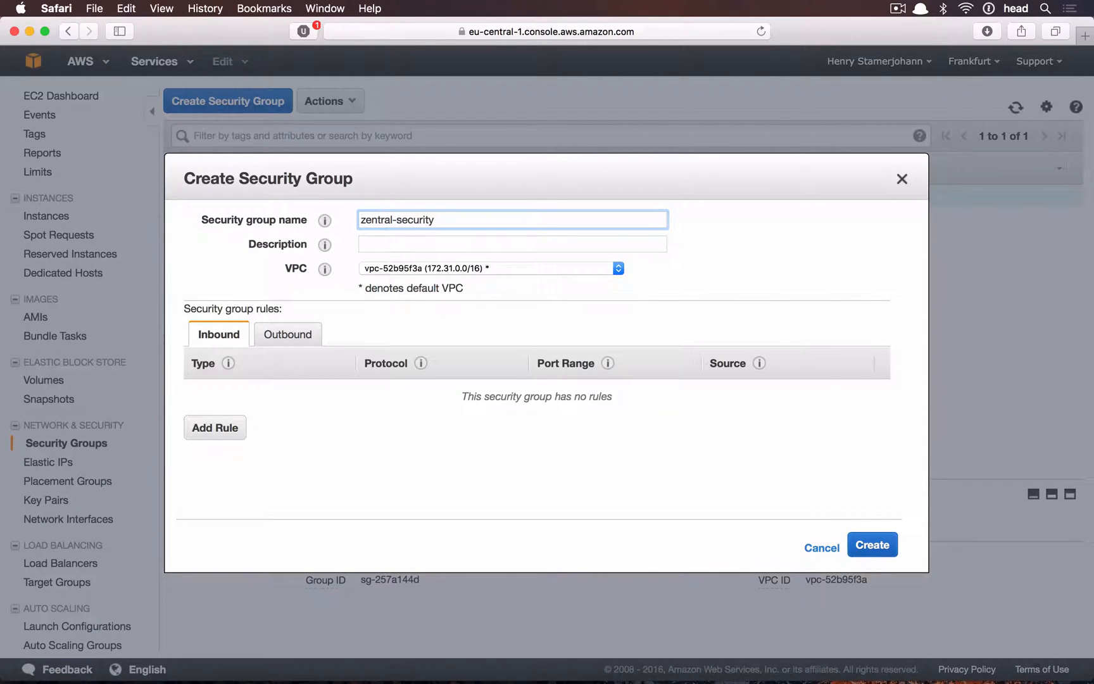
{"action": "type", "text": "-group"}
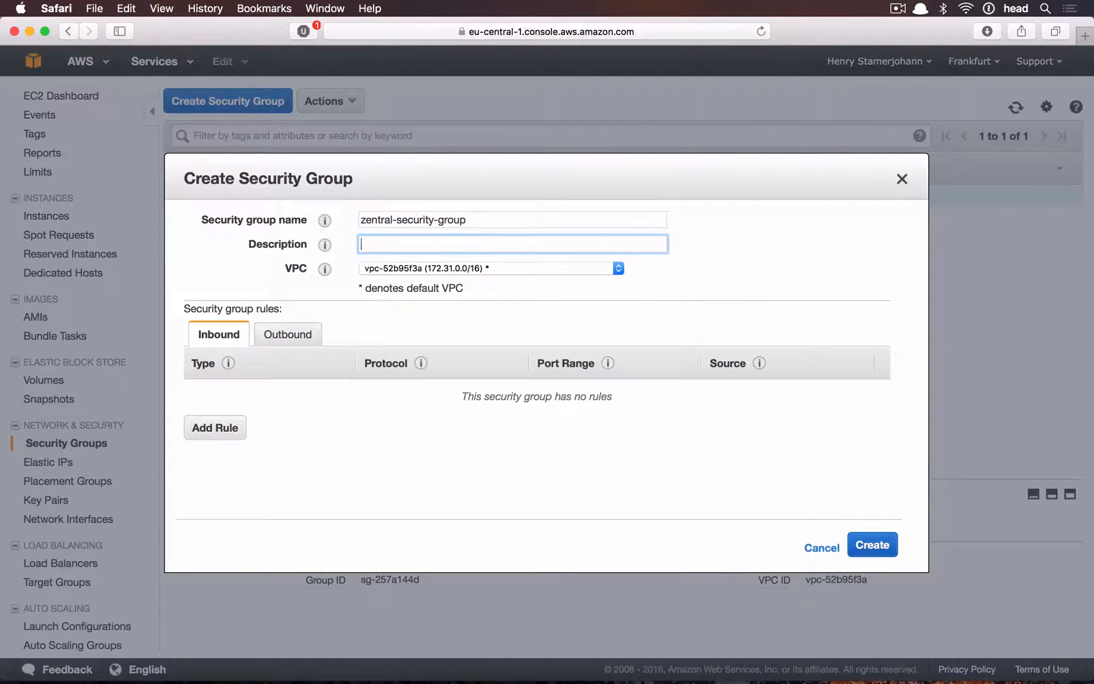
{"action": "type", "text": "simple security group with ssh + https"}
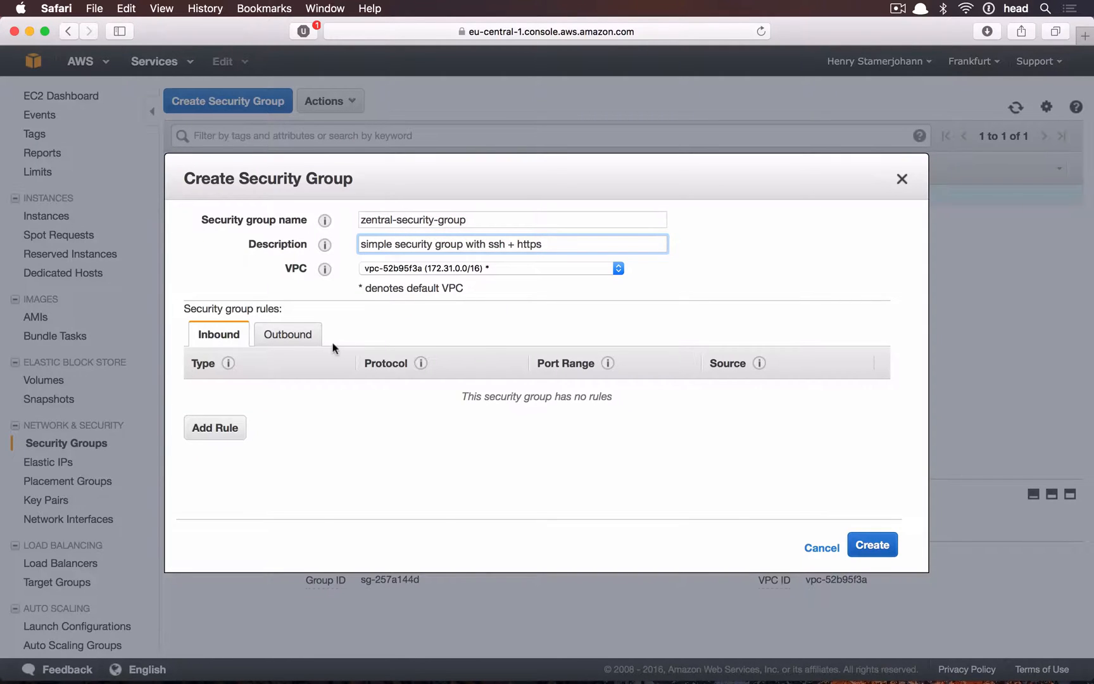
Add inbound Custom TCP rules for ports 443, 80 and 22 from anywhere and create the group.
{"action": "left_click", "coordinate": [215, 426]}
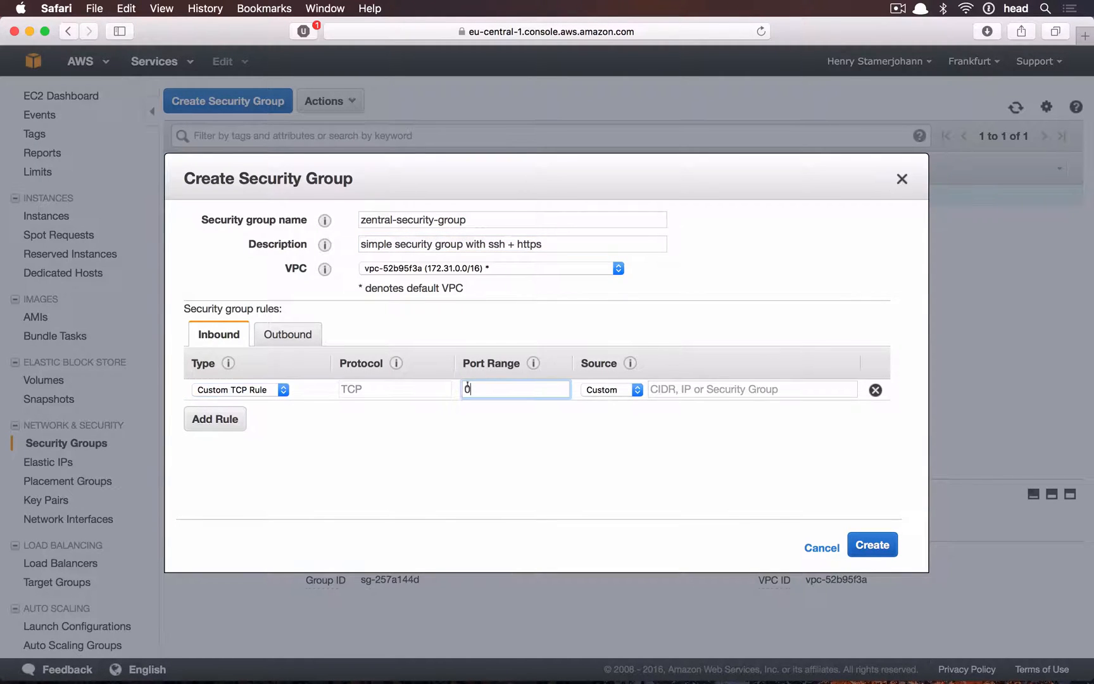
{"action": "type", "text": "443"}
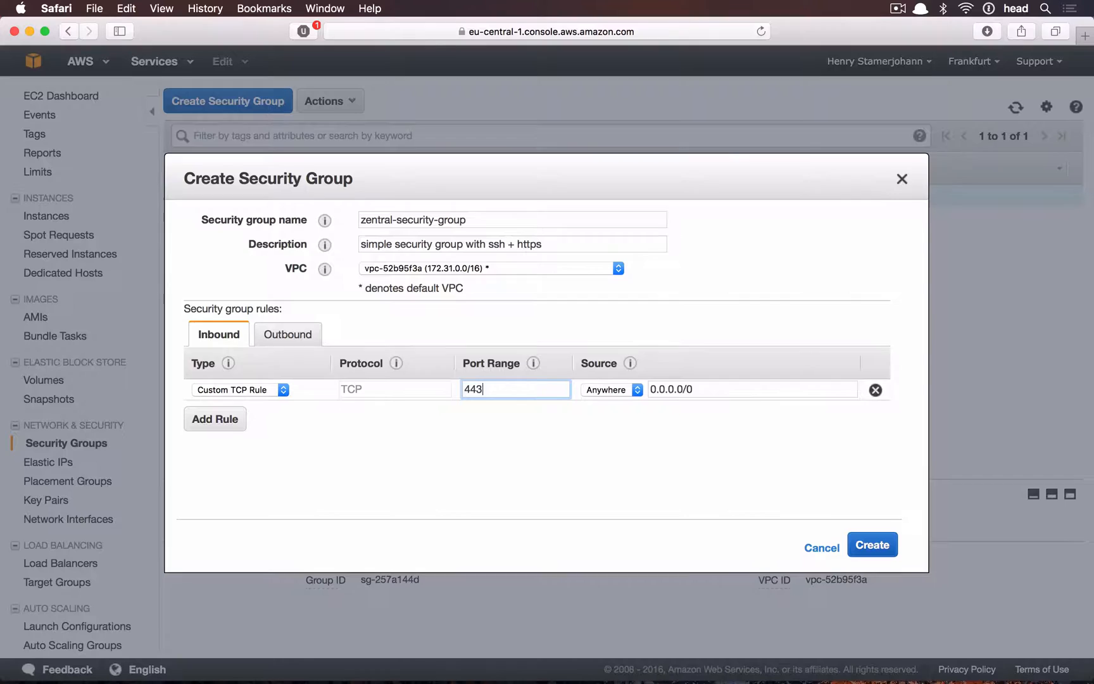
{"action": "left_click", "coordinate": [214, 420]}
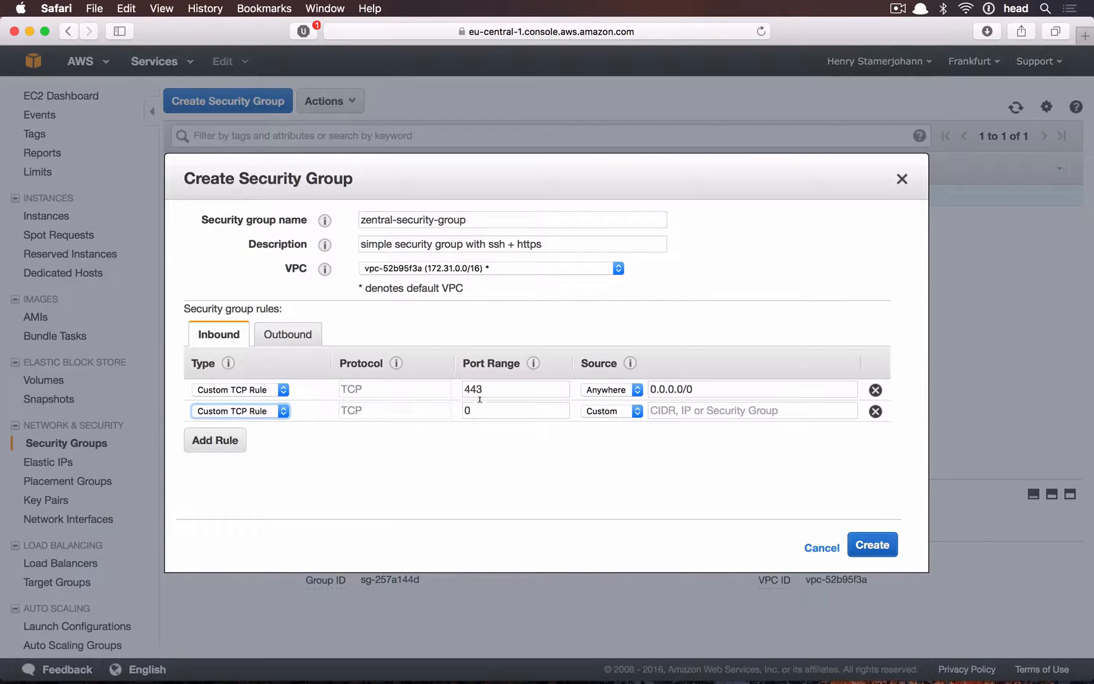
{"action": "type", "text": "8"}
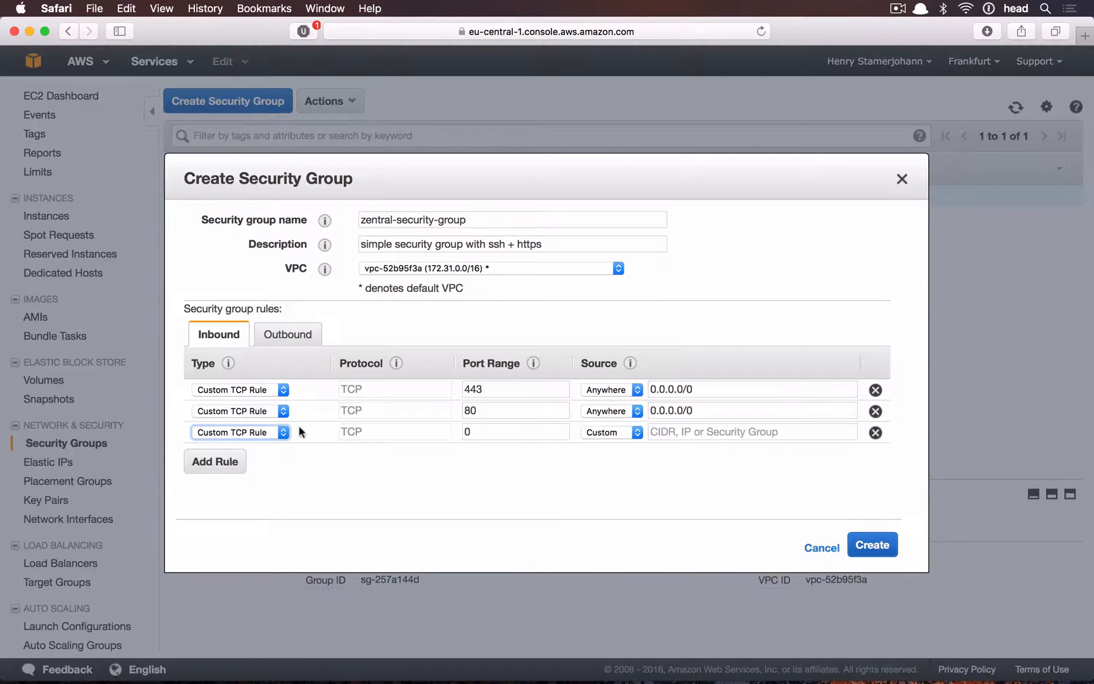
{"action": "type", "text": "22"}
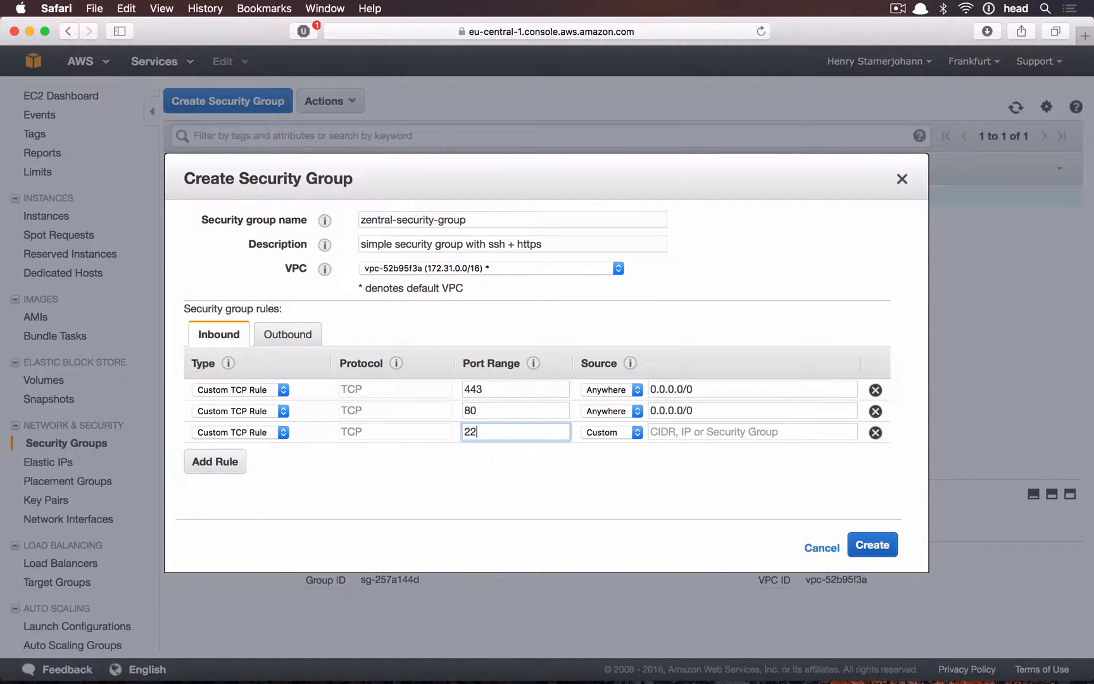
{"action": "left_click", "coordinate": [610, 432]}
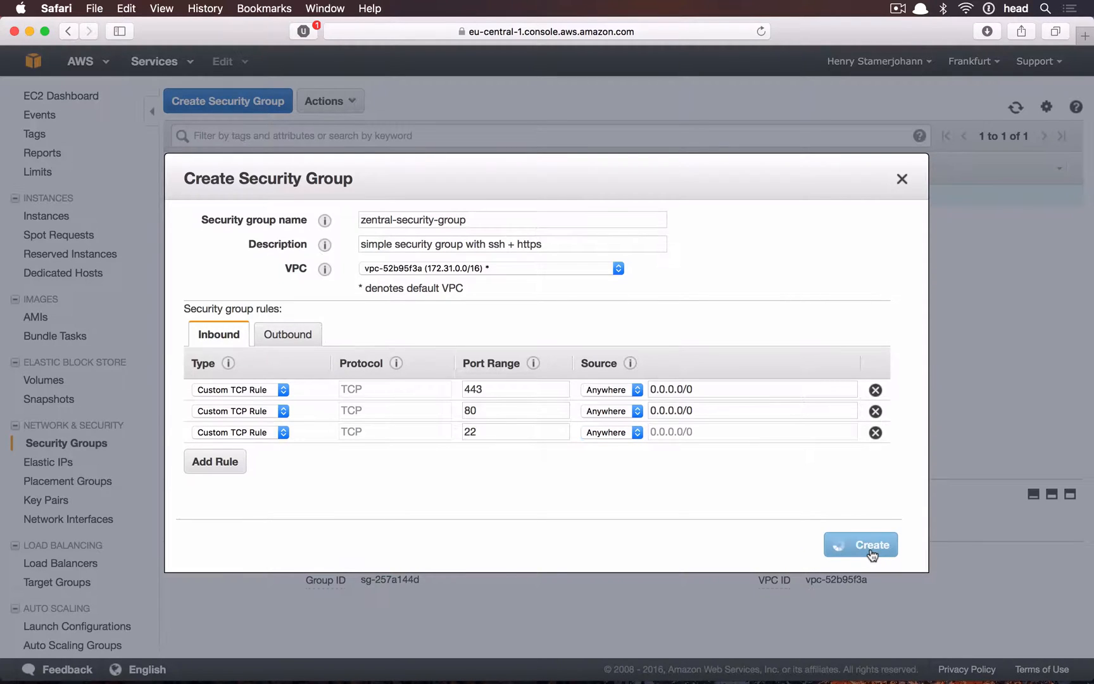
{"action": "left_click", "coordinate": [862, 544]}
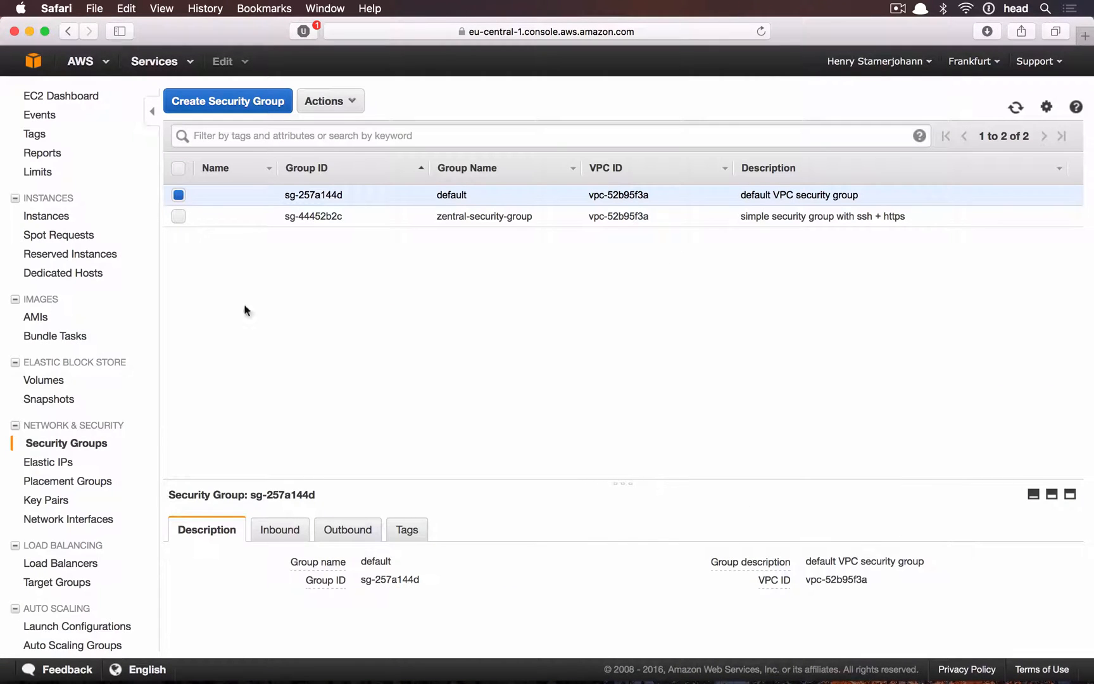
Start the launch wizard and search My AMIs for 'Zentral all in one'.
{"action": "left_click", "coordinate": [61, 95]}
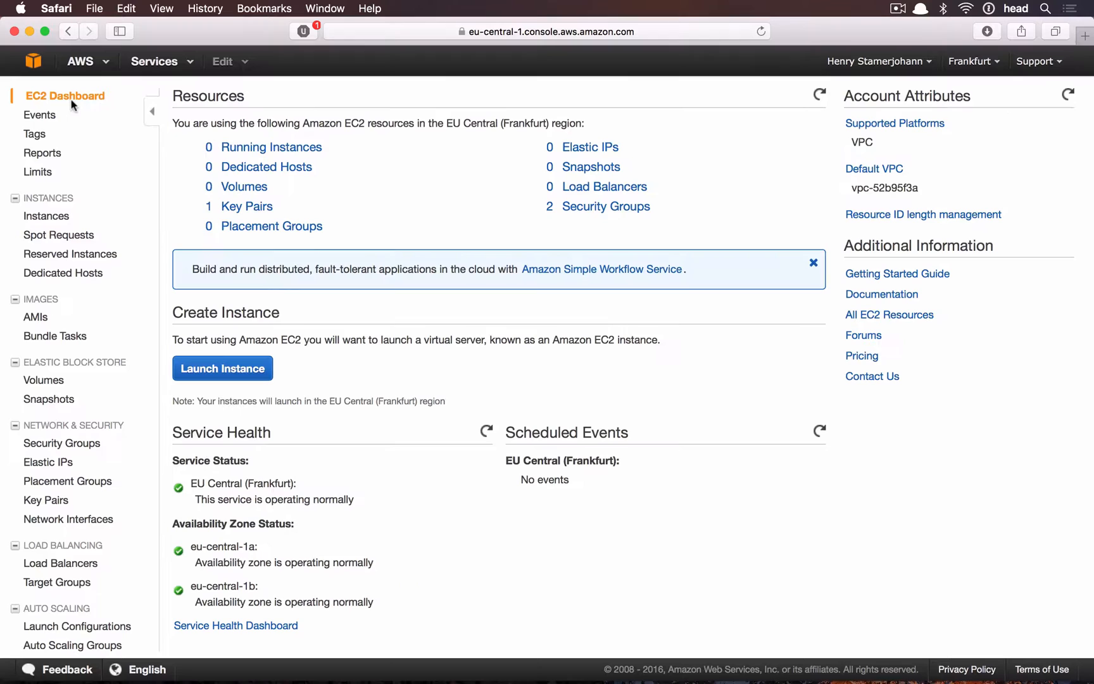
{"action": "mouse_move", "coordinate": [128, 153]}
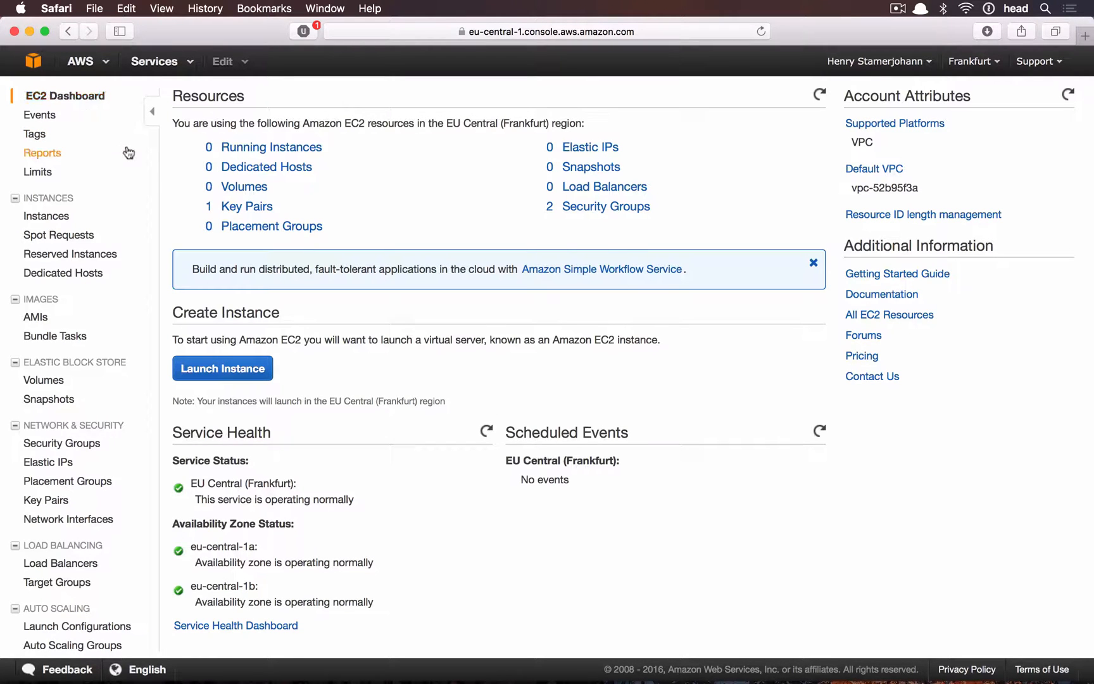
{"action": "left_click", "coordinate": [222, 367]}
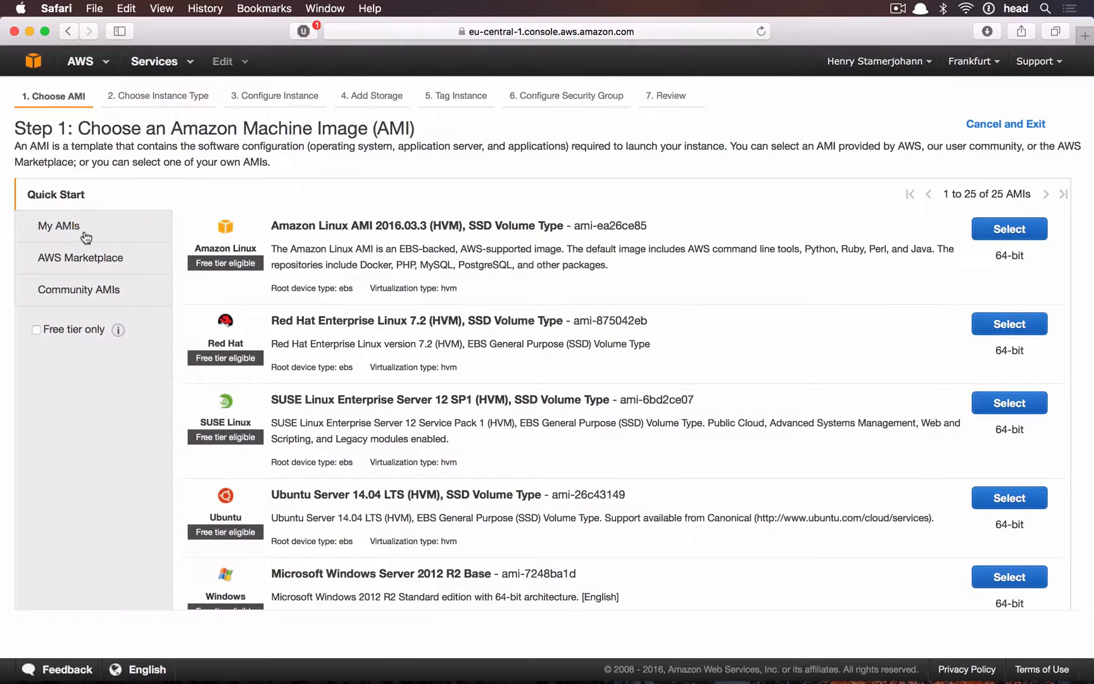
{"action": "left_click", "coordinate": [79, 290]}
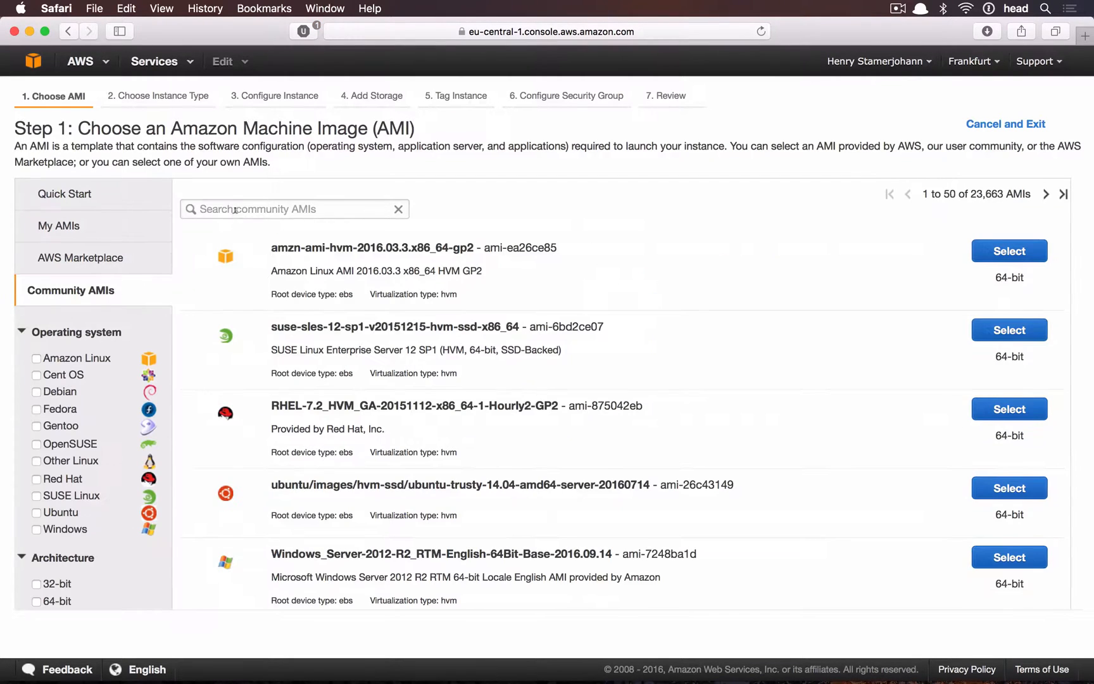
{"action": "type", "text": "Zentral all in one"}
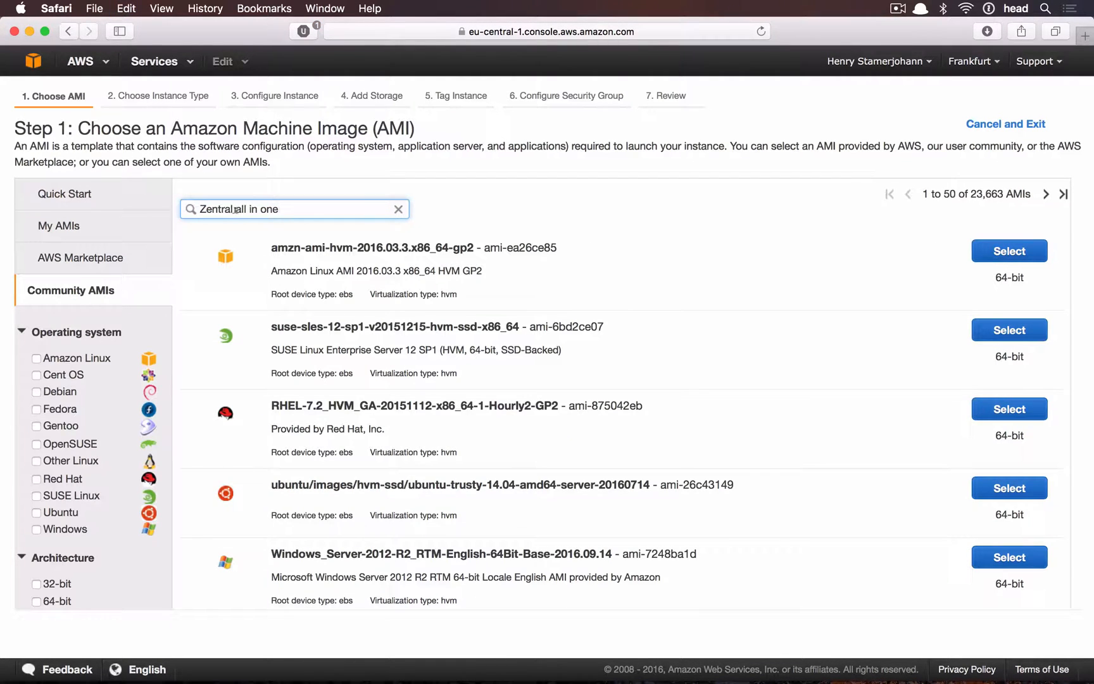
{"action": "left_click", "coordinate": [58, 226]}
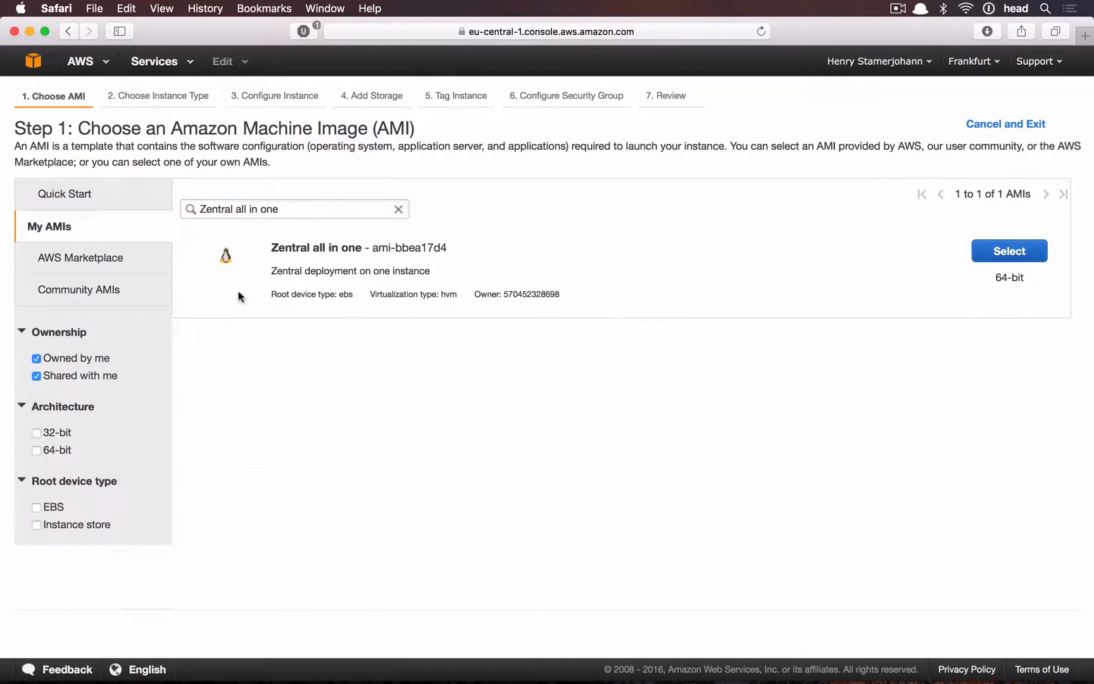
{"action": "mouse_move", "coordinate": [427, 263]}
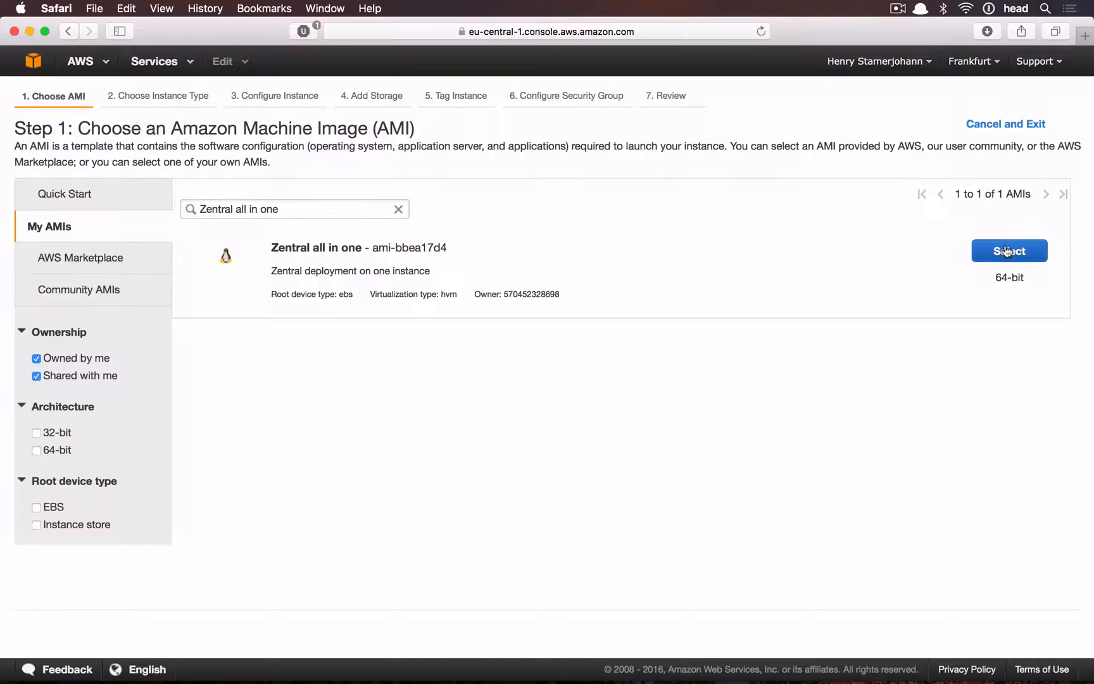
Select the Zentral all in one AMI on a t2.medium instance and go to the launch review.
{"action": "left_click", "coordinate": [1008, 250]}
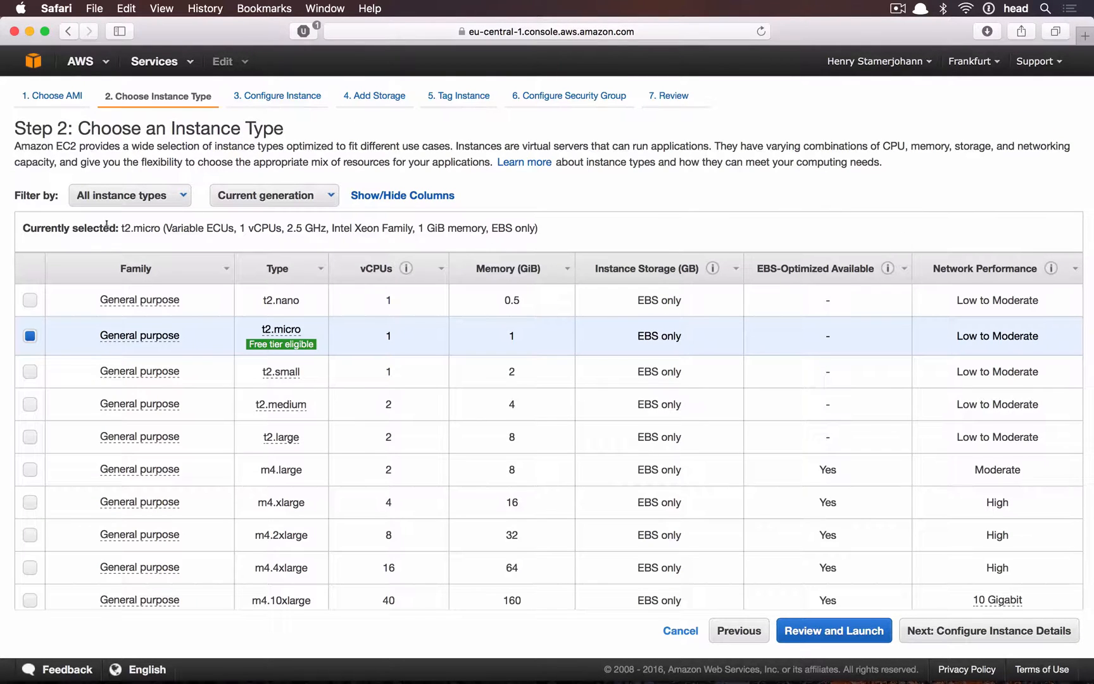
{"action": "left_click", "coordinate": [31, 404]}
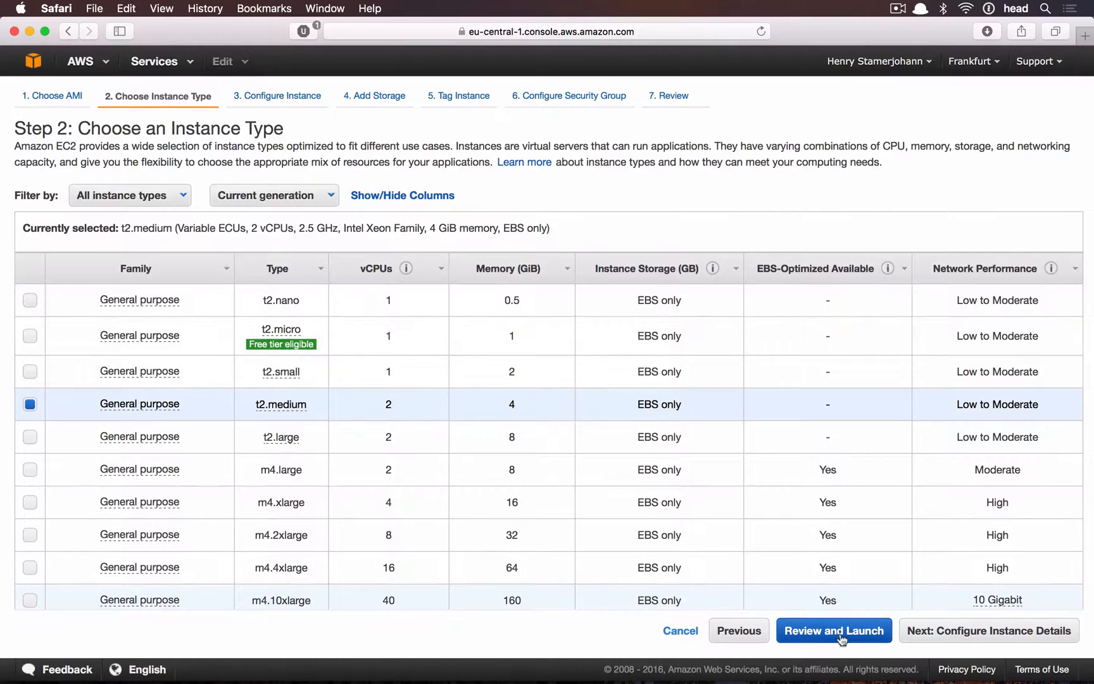
{"action": "left_click", "coordinate": [833, 630]}
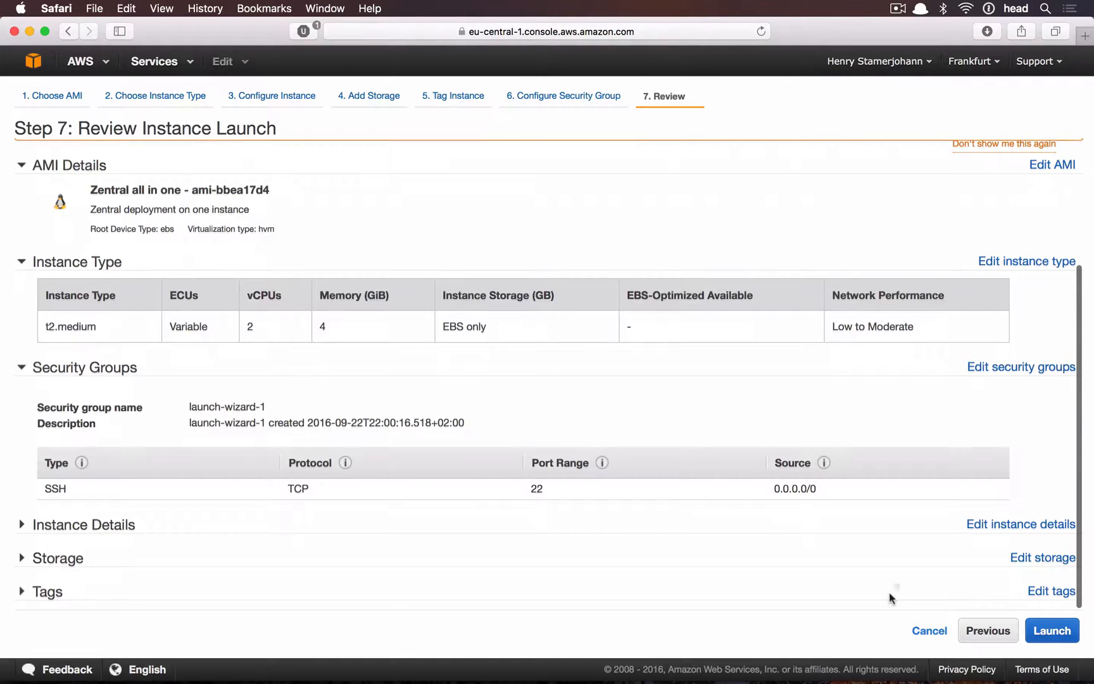
Switch the launch to the existing zentral-security-group and start launching the instance.
{"action": "left_click", "coordinate": [987, 630]}
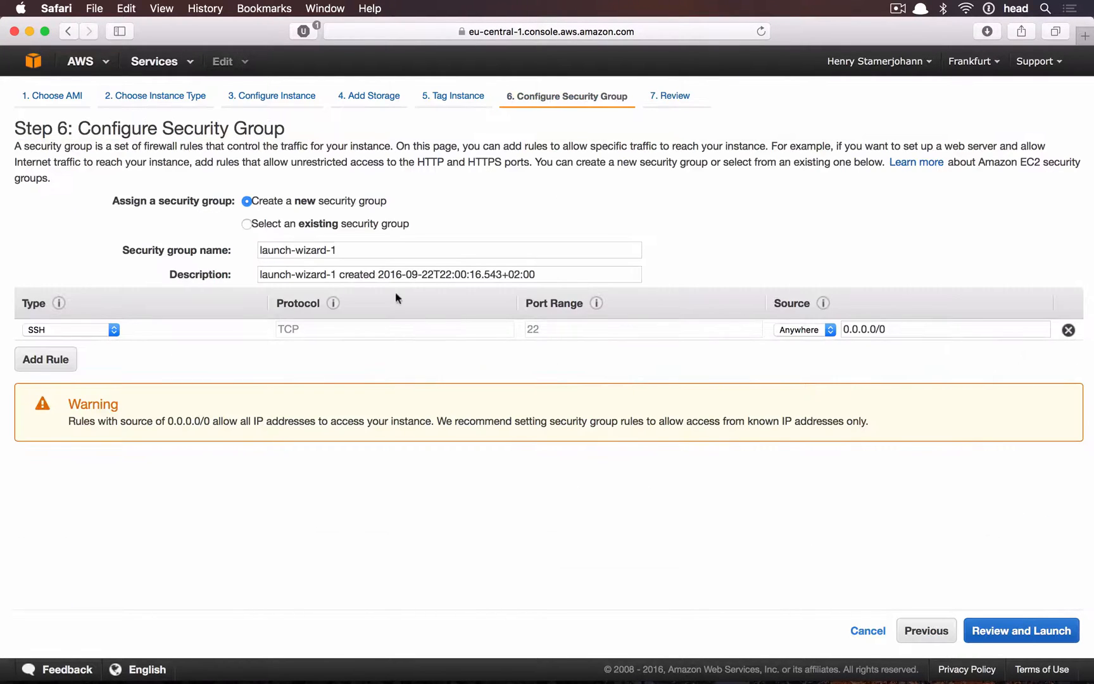
{"action": "left_click", "coordinate": [247, 223]}
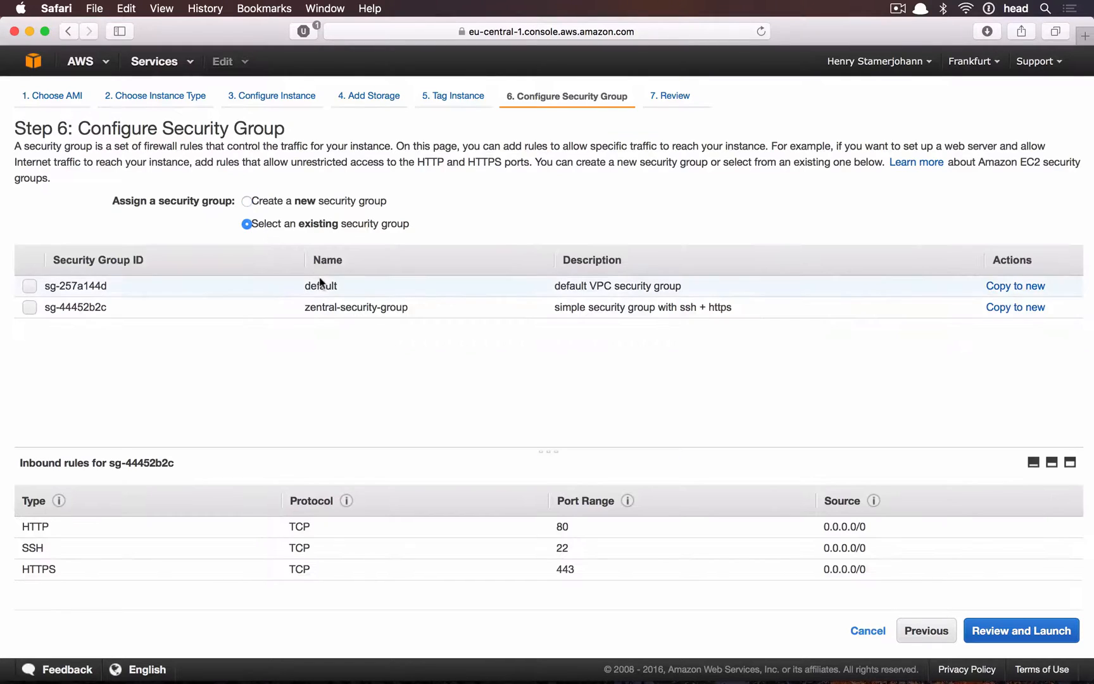
{"action": "left_click", "coordinate": [29, 307]}
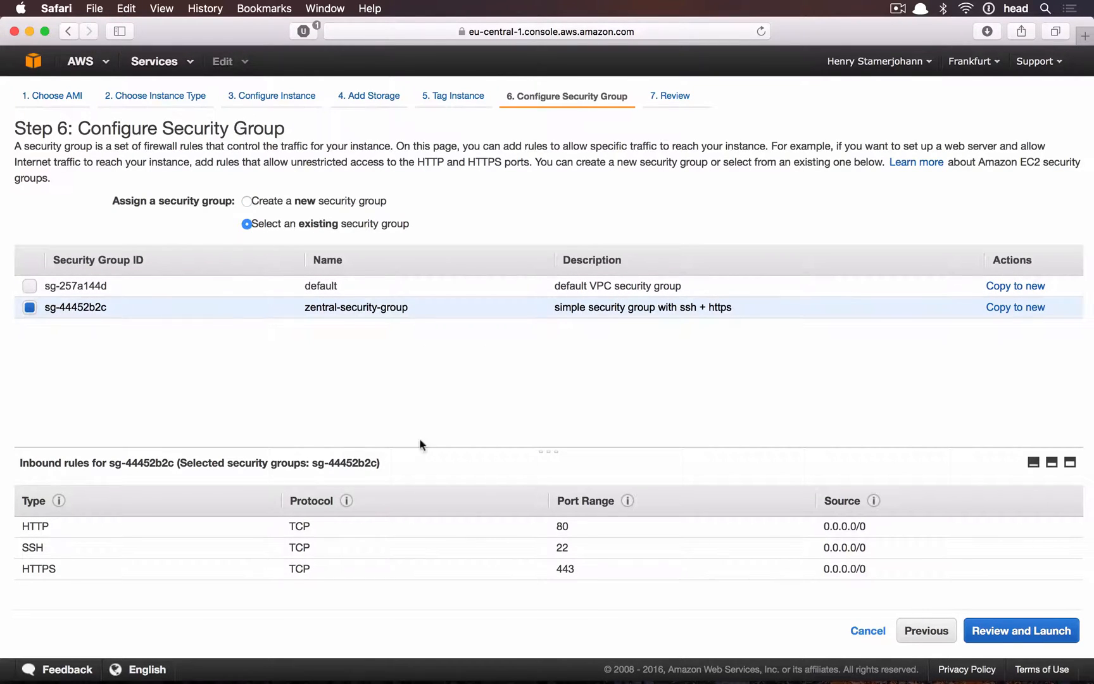
{"action": "left_click", "coordinate": [1019, 631]}
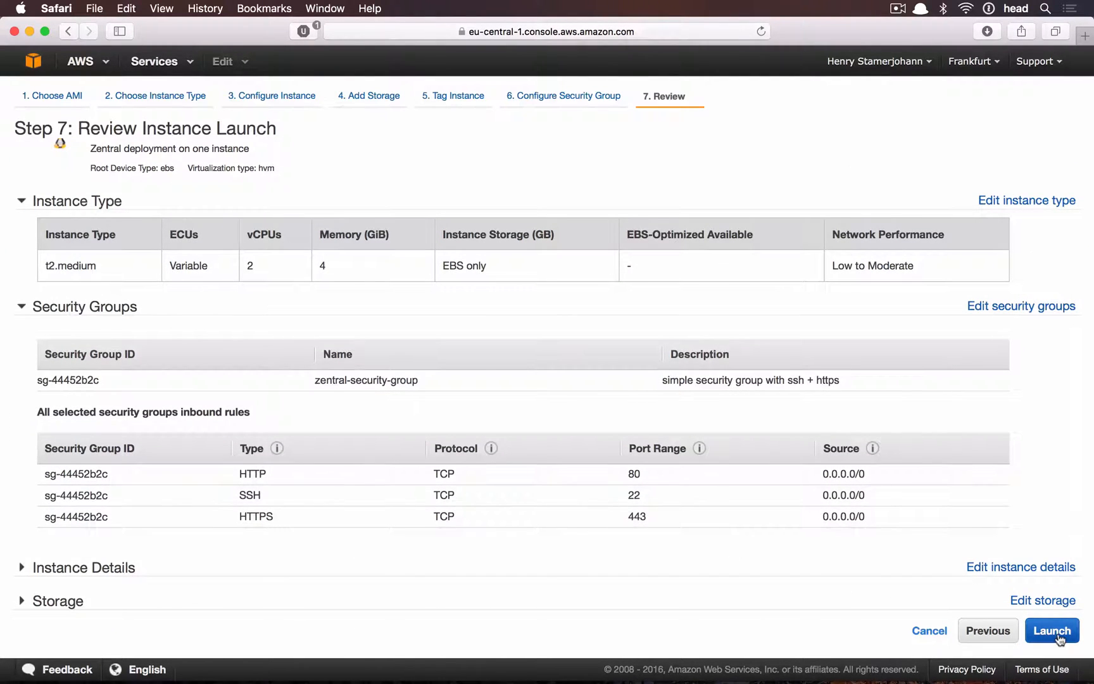
{"action": "left_click", "coordinate": [1052, 630]}
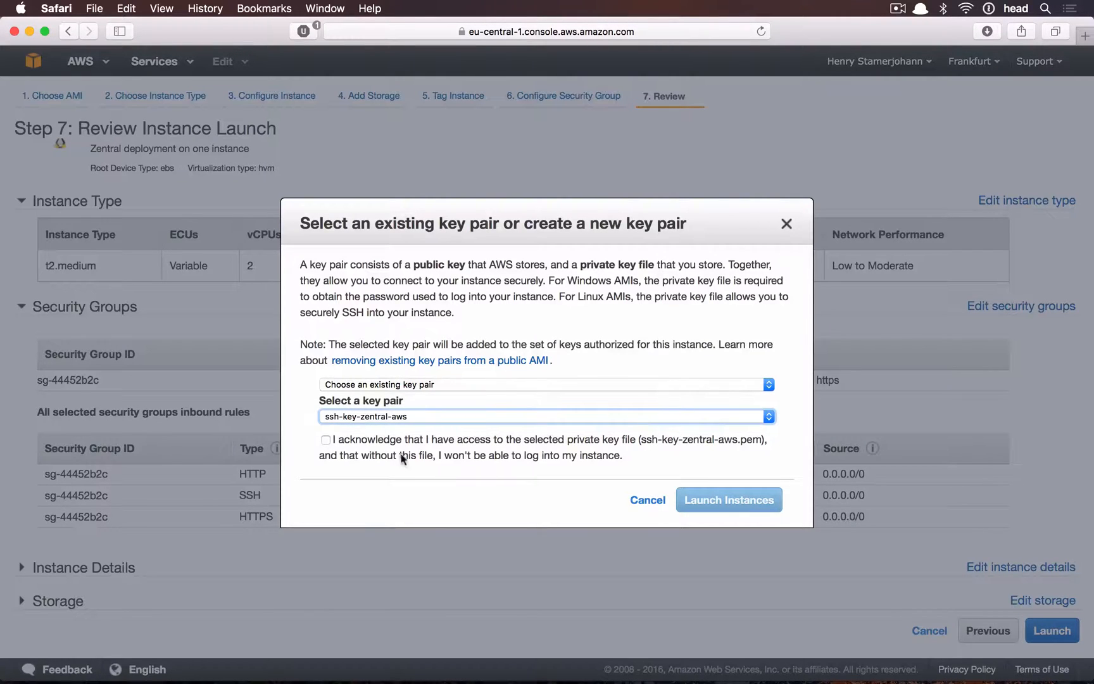
Launch with the ssh-key-zentral-aws key, check the instance's open ports, and go to DNSimple.
{"action": "left_click", "coordinate": [325, 440]}
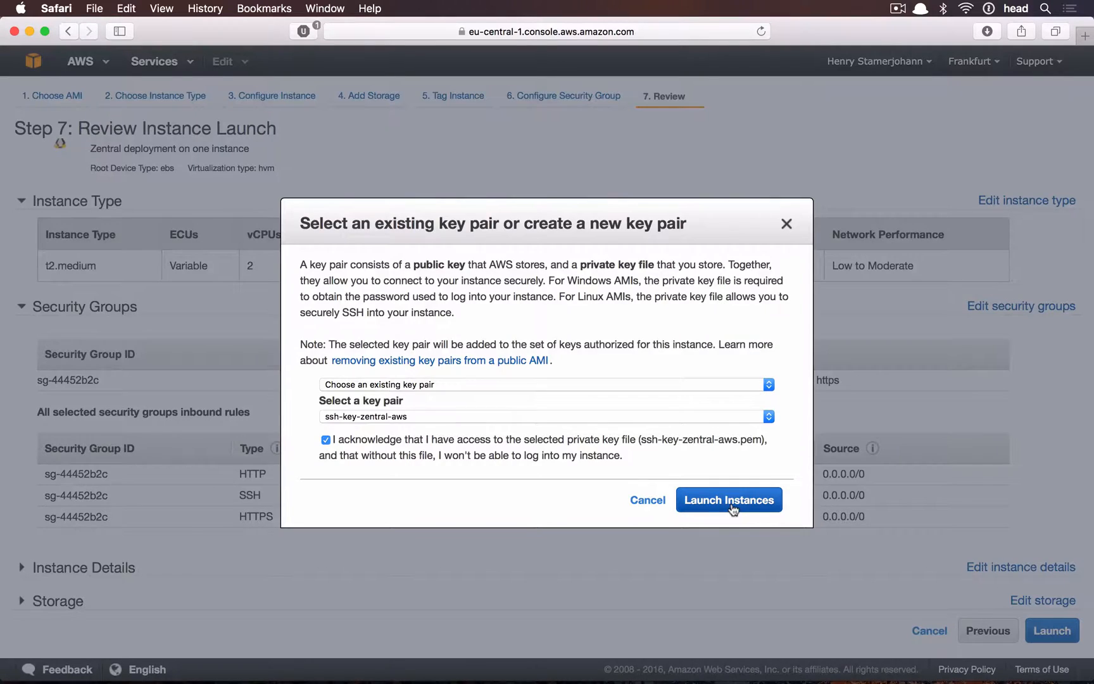
{"action": "left_click", "coordinate": [728, 500]}
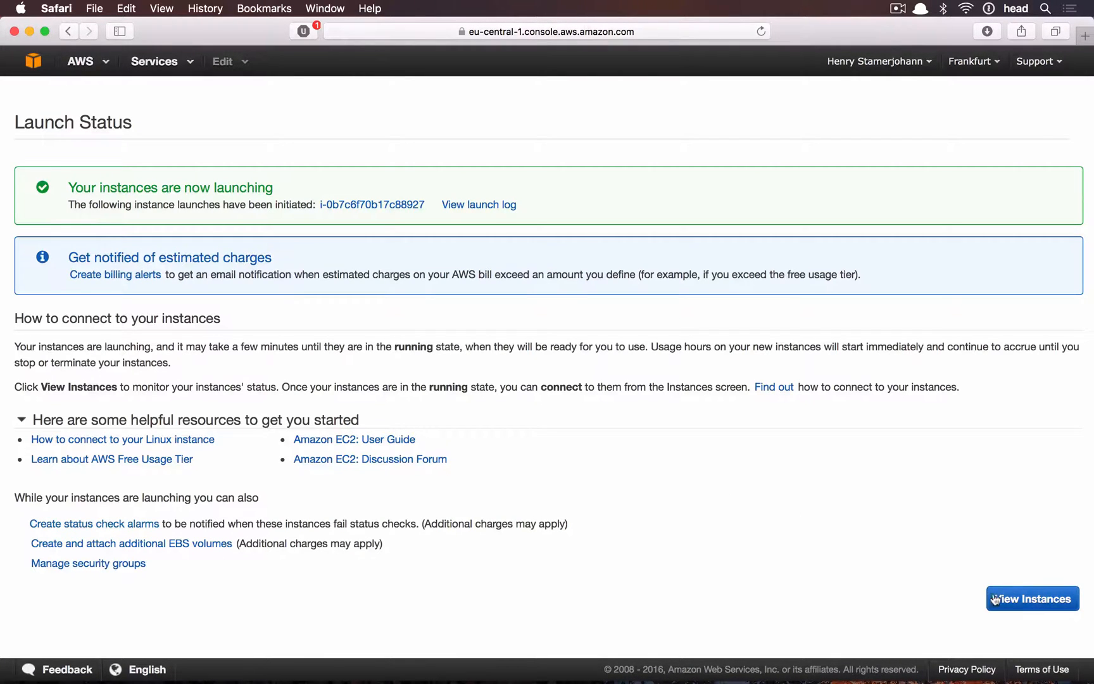
{"action": "left_click", "coordinate": [1032, 598]}
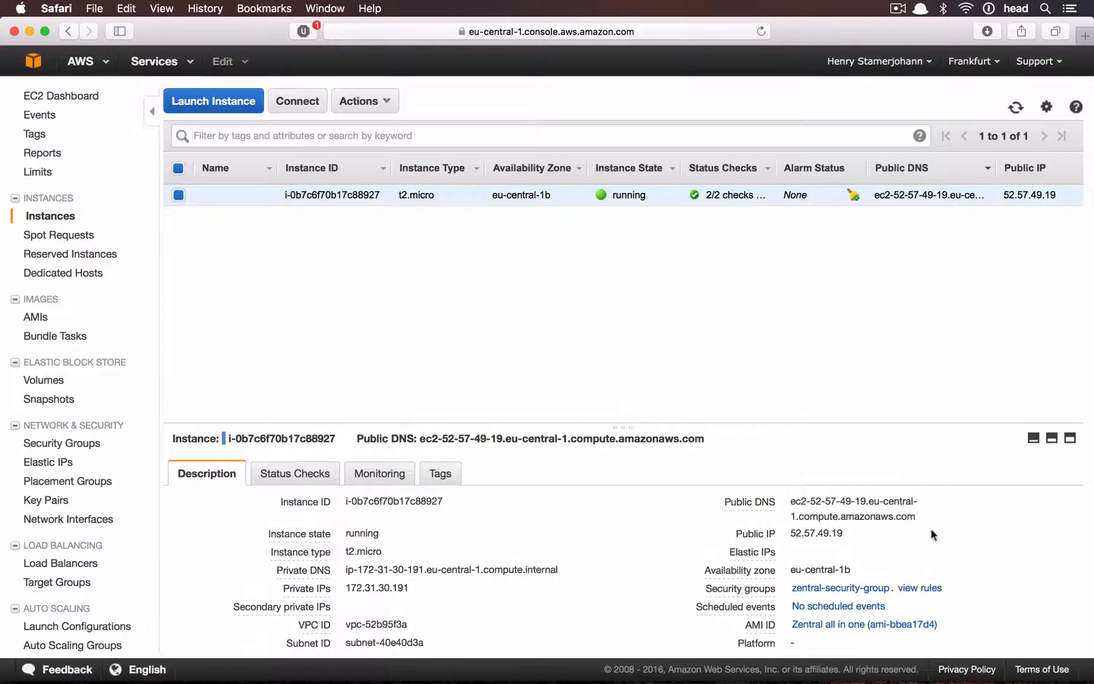
{"action": "left_click", "coordinate": [919, 588]}
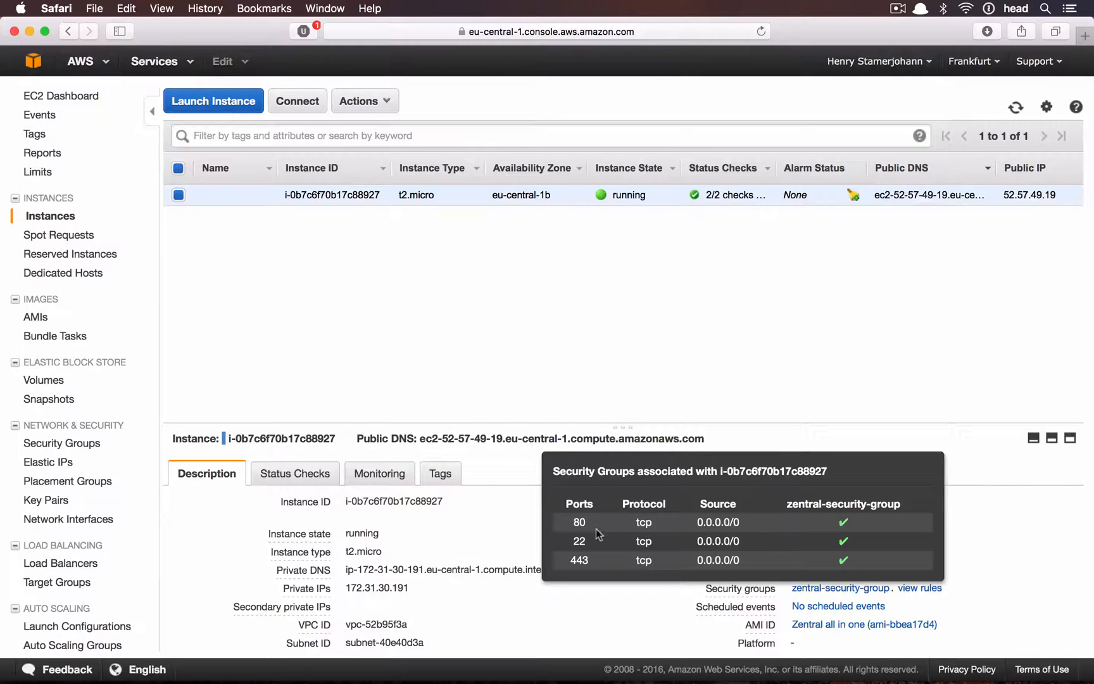
{"action": "mouse_move", "coordinate": [803, 559]}
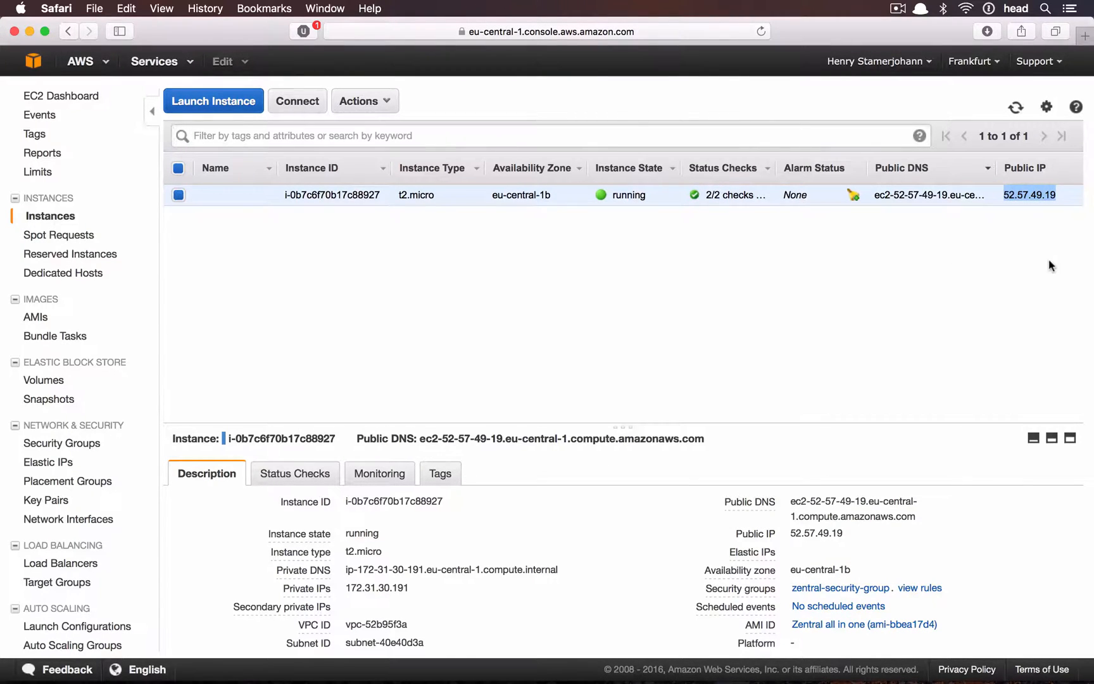
{"action": "left_click", "coordinate": [811, 54]}
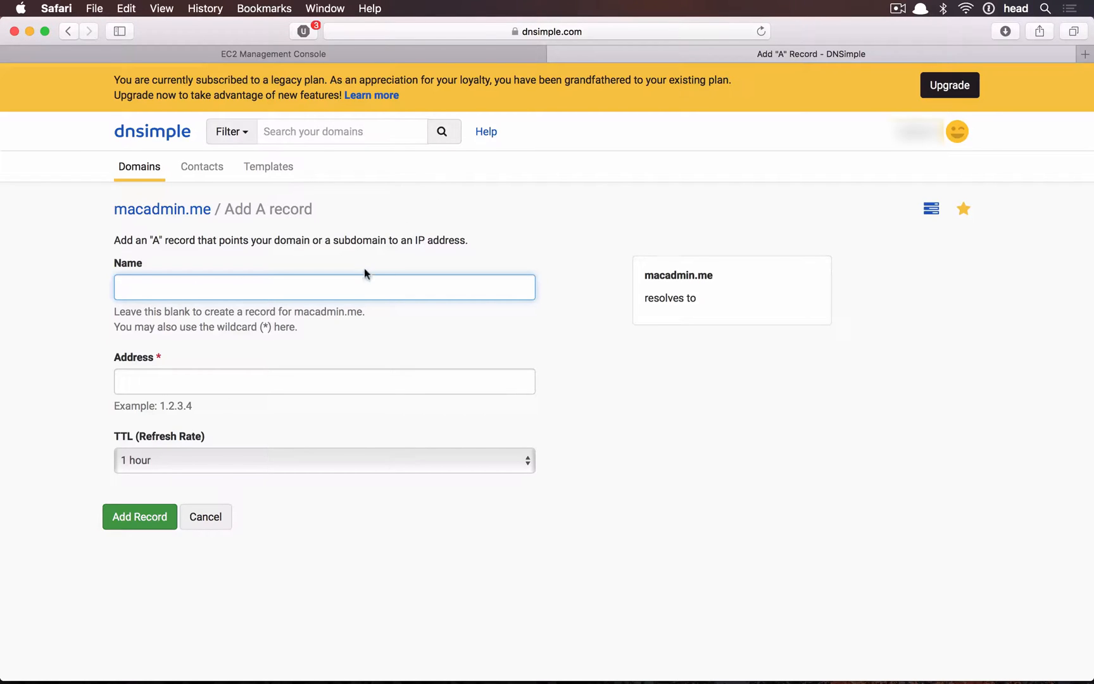
Add an A record zentral pointing to 52.57.49.19 in DNSimple.
{"action": "type", "text": "zentral"}
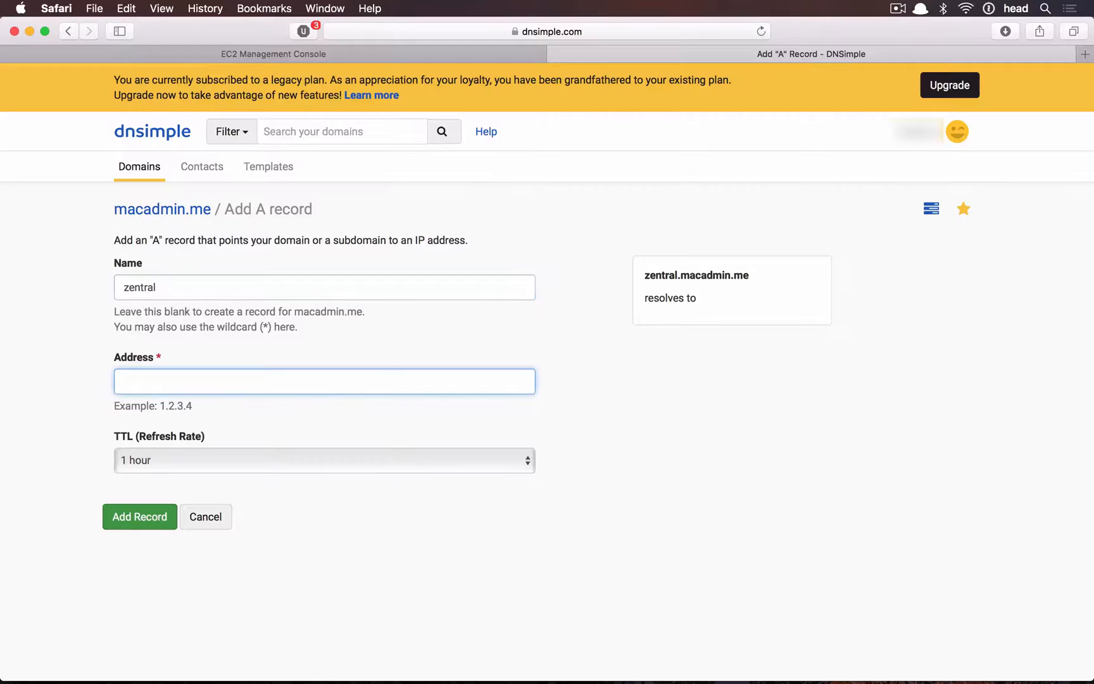
{"action": "type", "text": "52.57.49.19"}
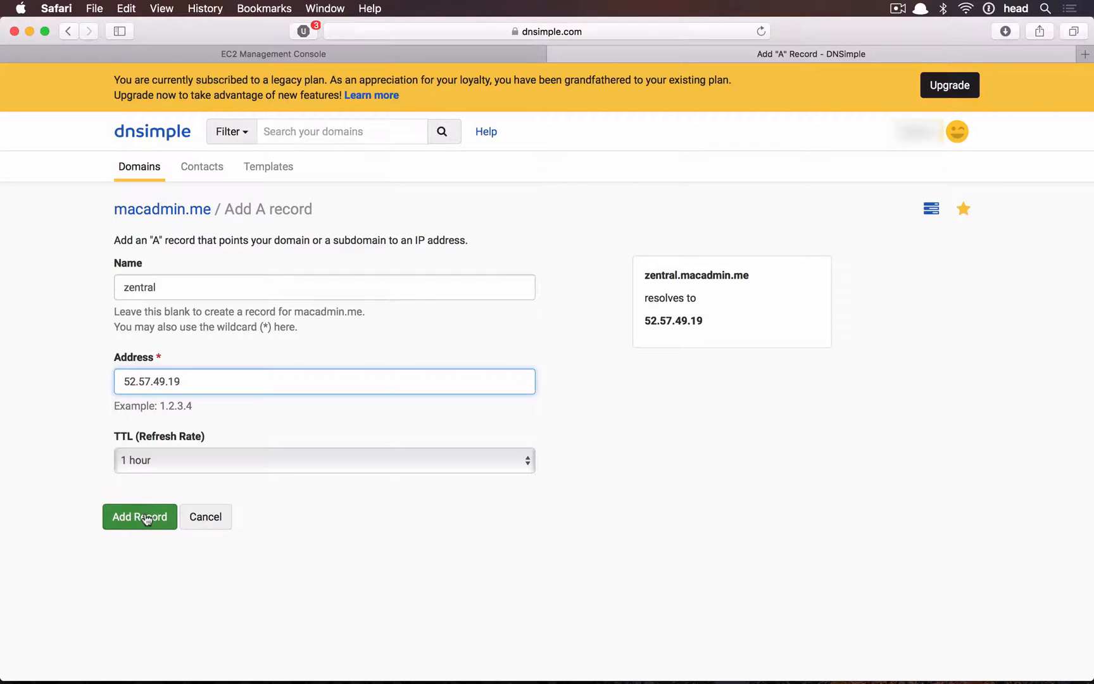
{"action": "left_click", "coordinate": [139, 516]}
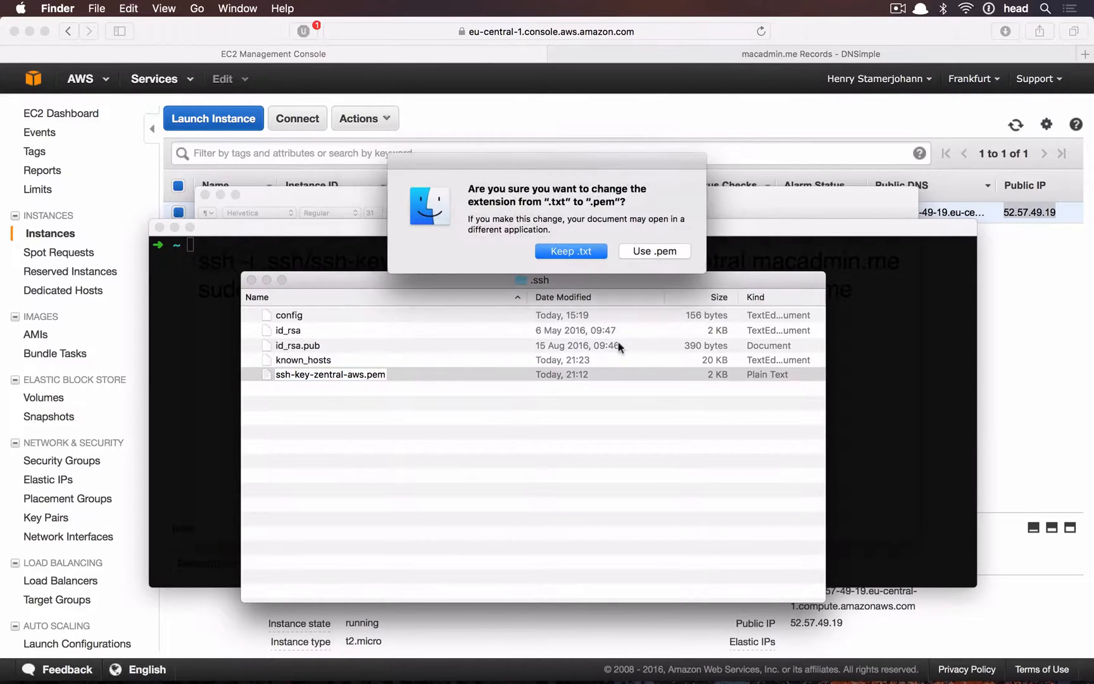
Keep the key's .pem extension and run chmod 400 on .ssh/ssh-key-zentral-aws.pem.
{"action": "left_click", "coordinate": [654, 251]}
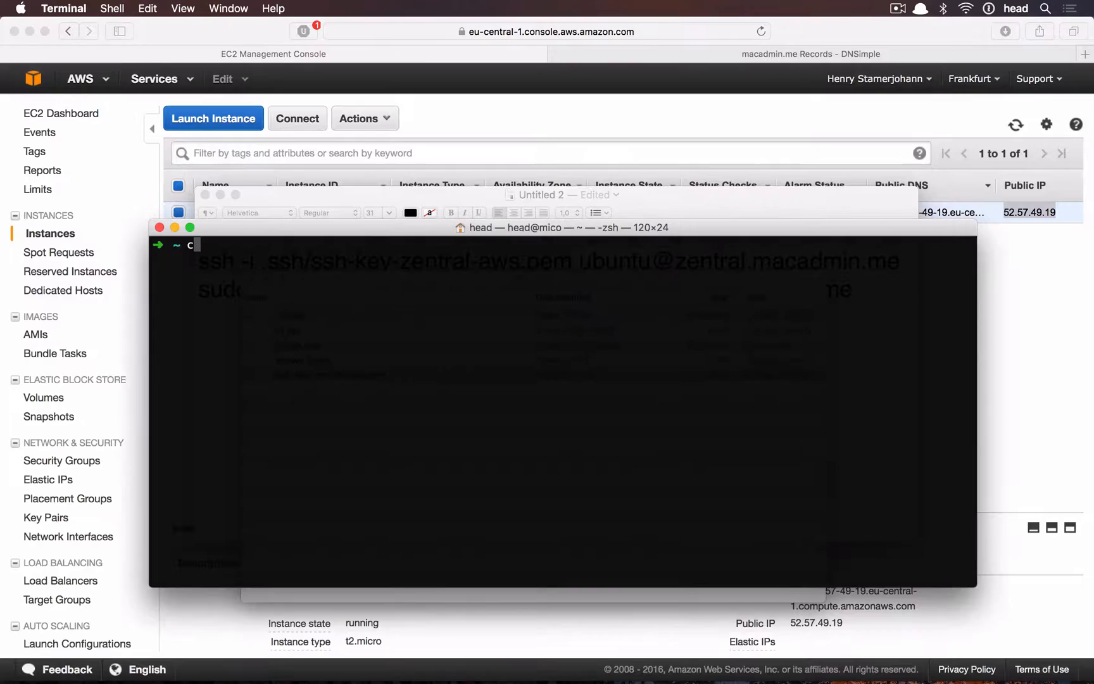
{"action": "type", "text": "chmod 400 .ss"}
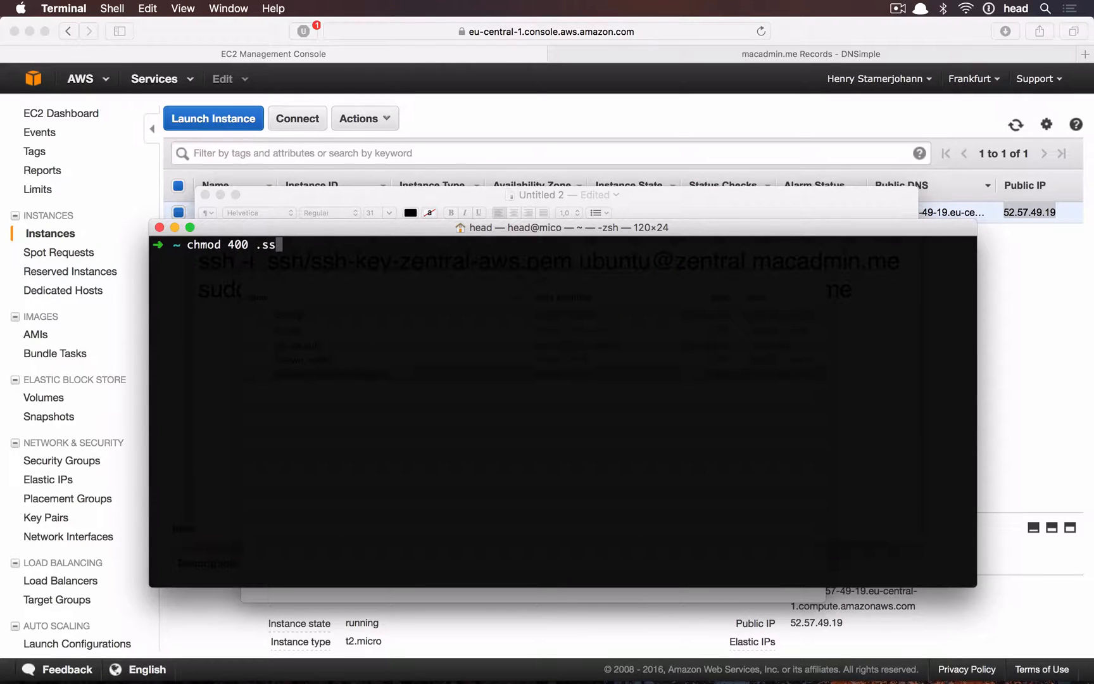
{"action": "type", "text": "h/ssh-key-zentral-aws.pem"}
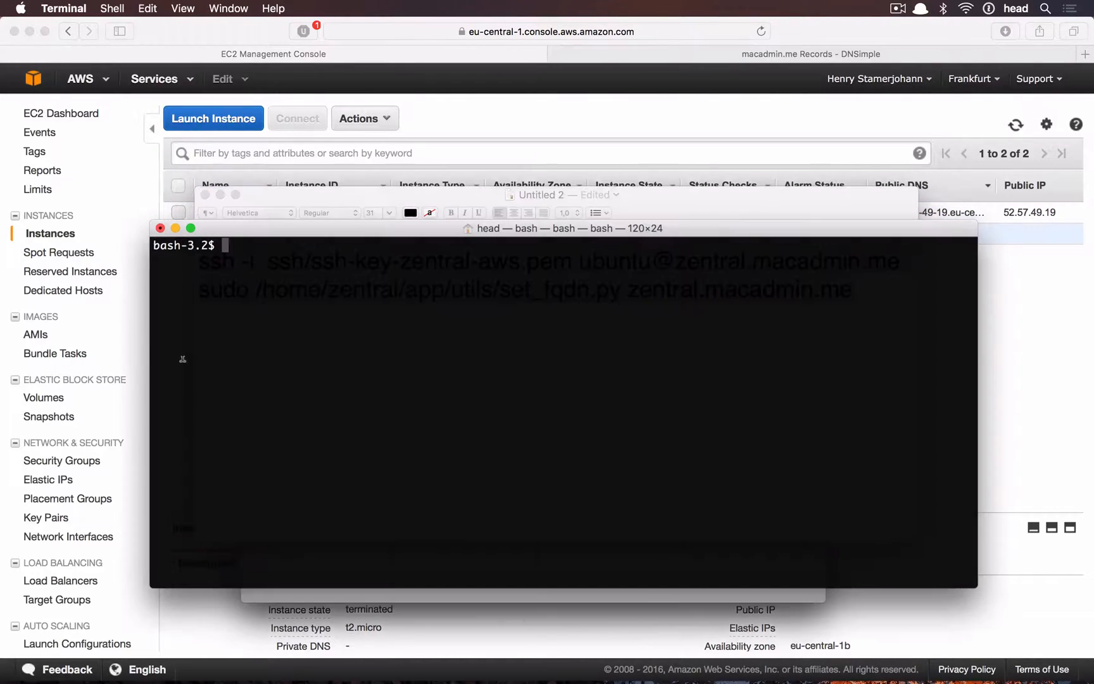
{"action": "type", "text": "ssh -i .ssh/ssh-key-zentral-aws.pem ubuntu@zentral.macadmin.me sudo /home/zentral/app/utils/set_fqdn.py zentral.macadmin.me"}
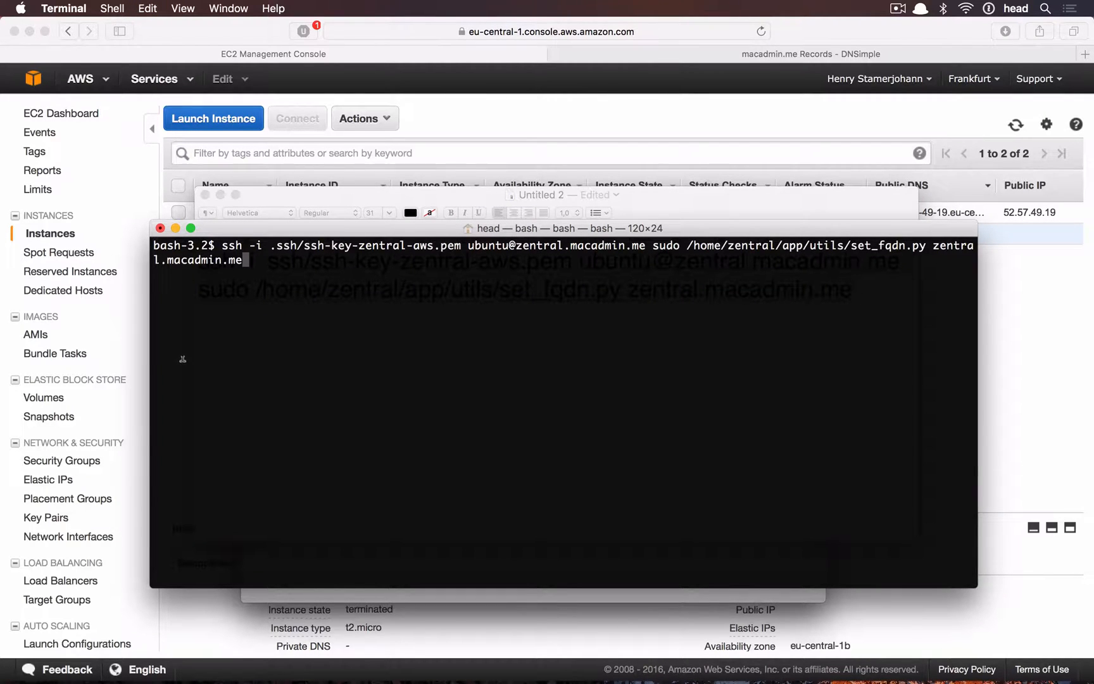
{"action": "type", "text": "y"}
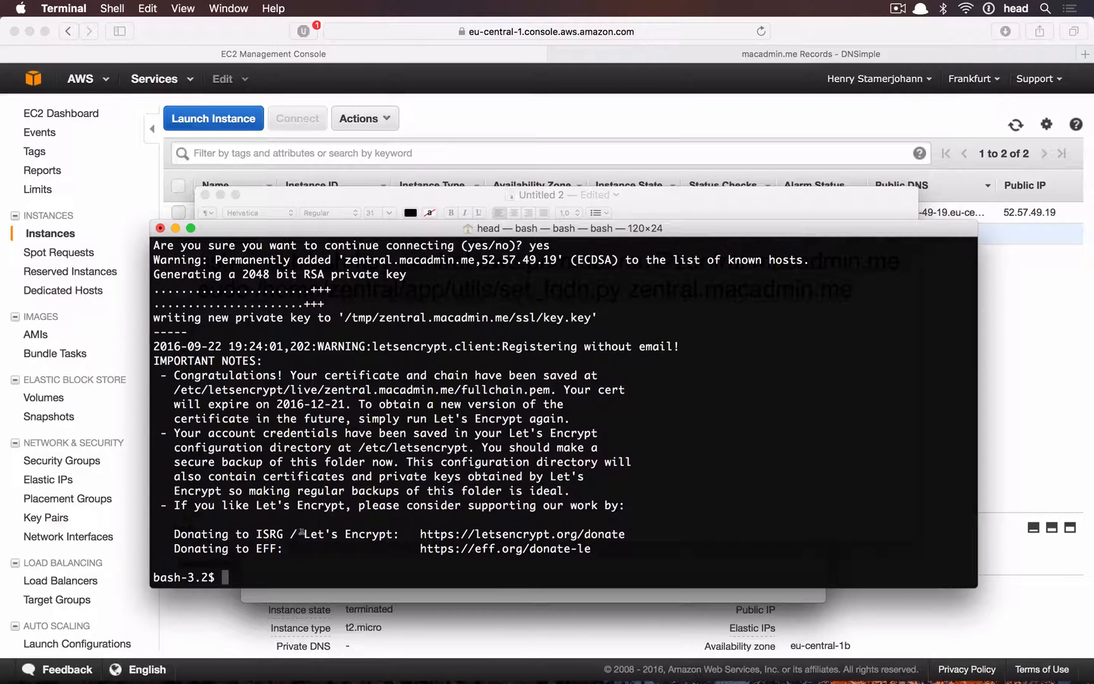
{"action": "left_click_drag", "start_coordinate": [303, 534], "coordinate": [626, 534]}
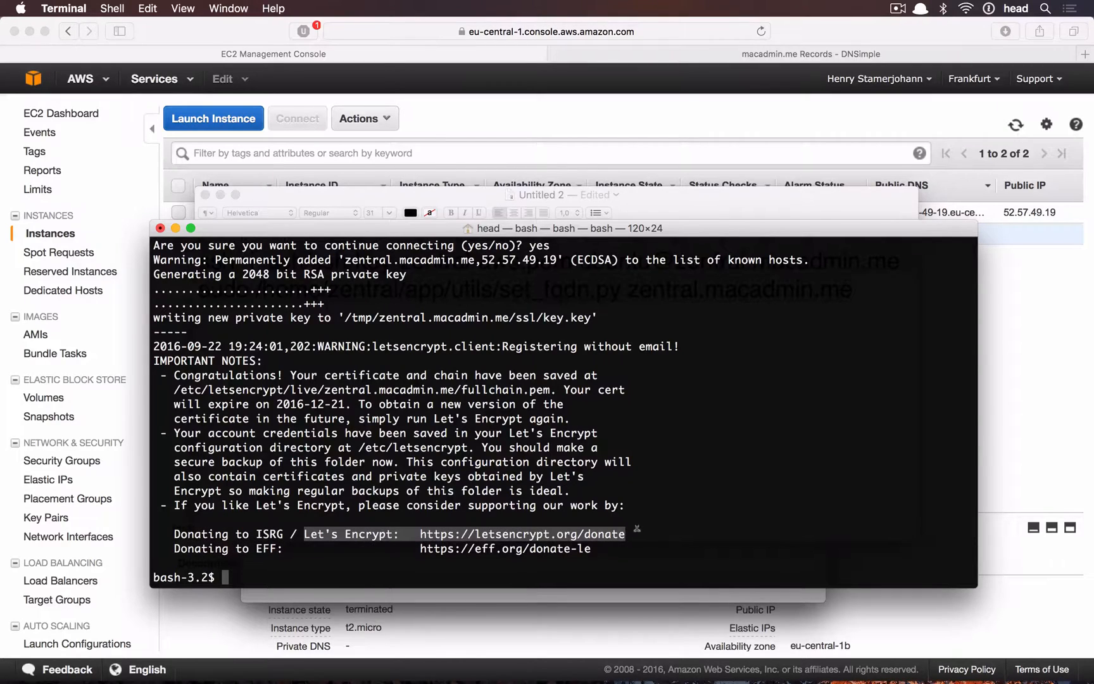
{"action": "mouse_move", "coordinate": [679, 538]}
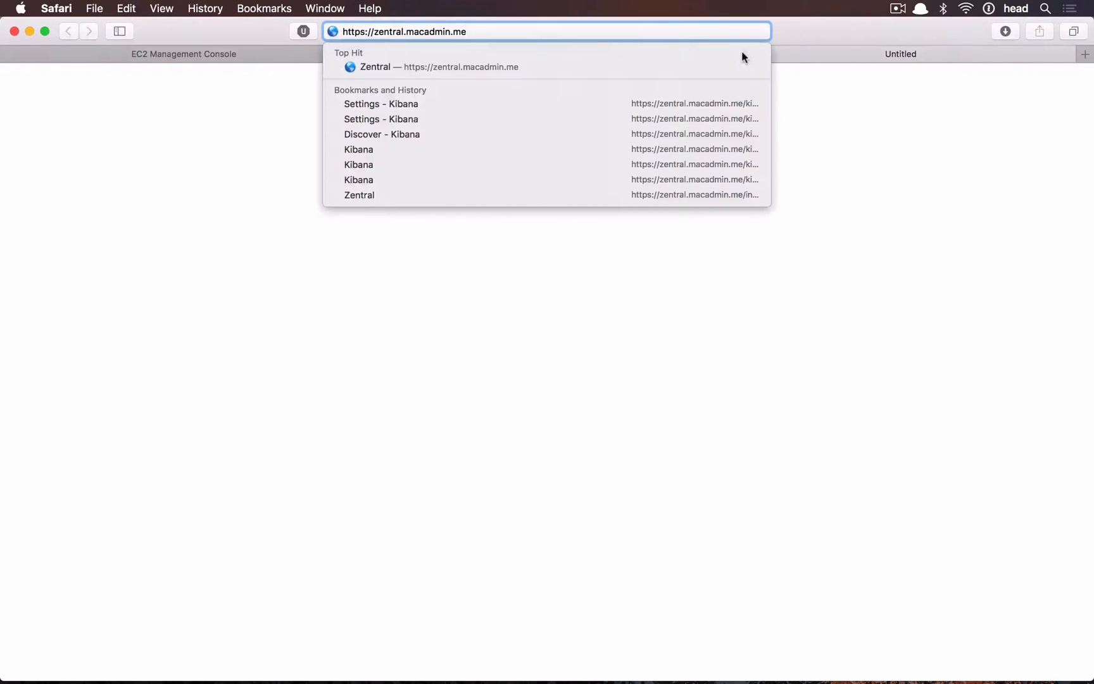
{"action": "key", "text": "Enter"}
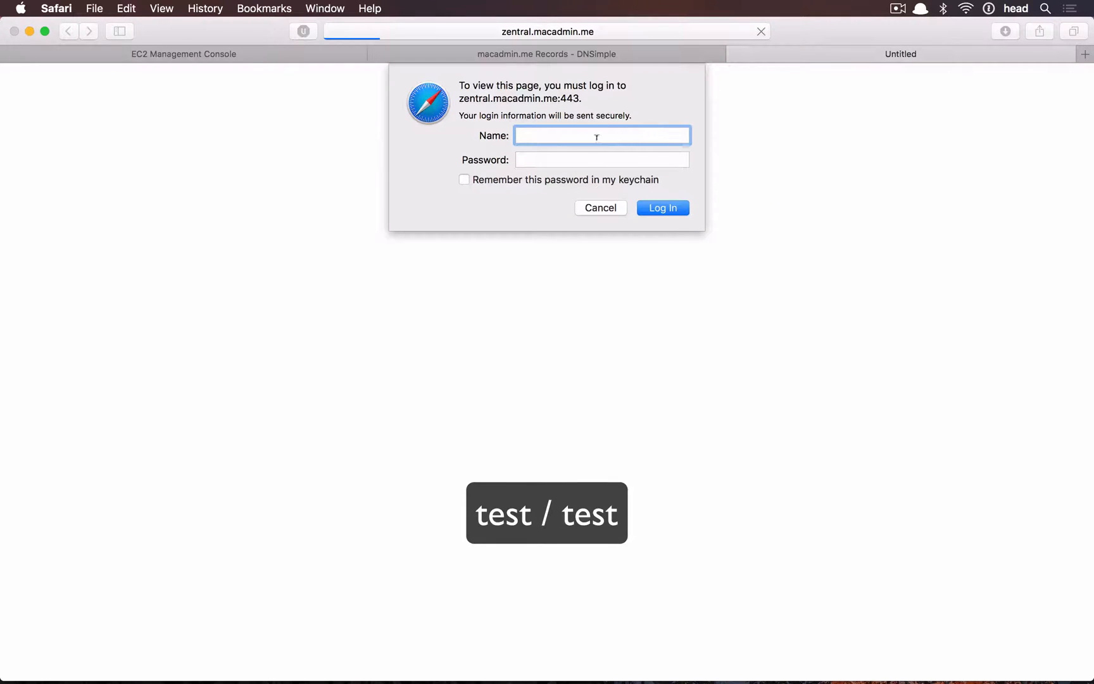
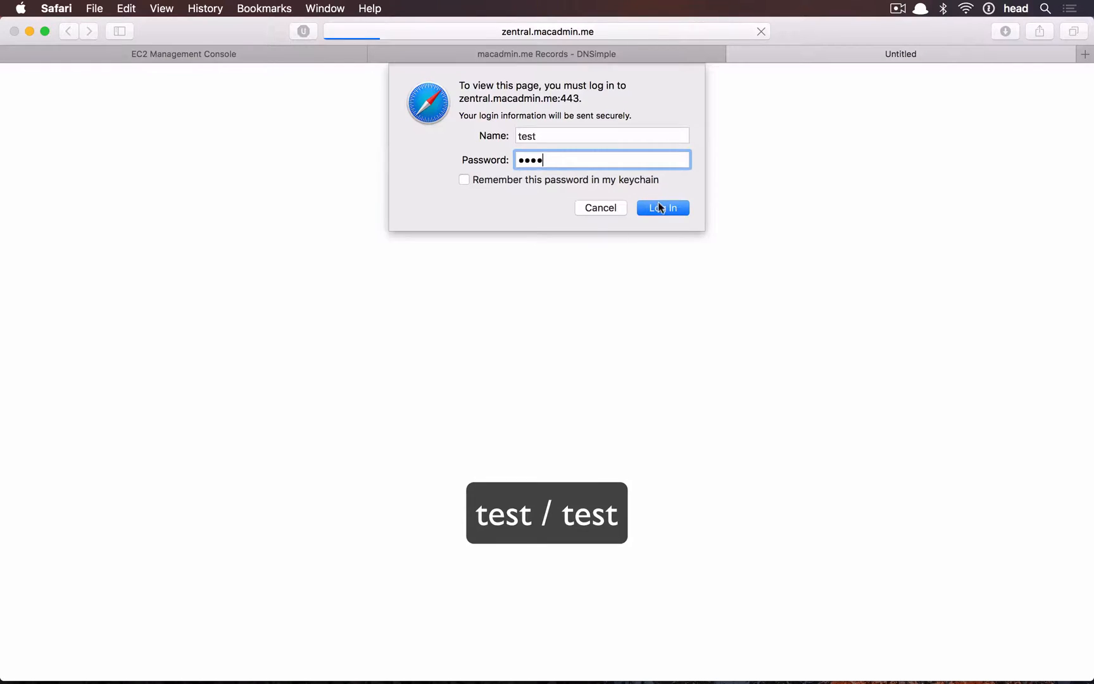
{"action": "left_click", "coordinate": [661, 207]}
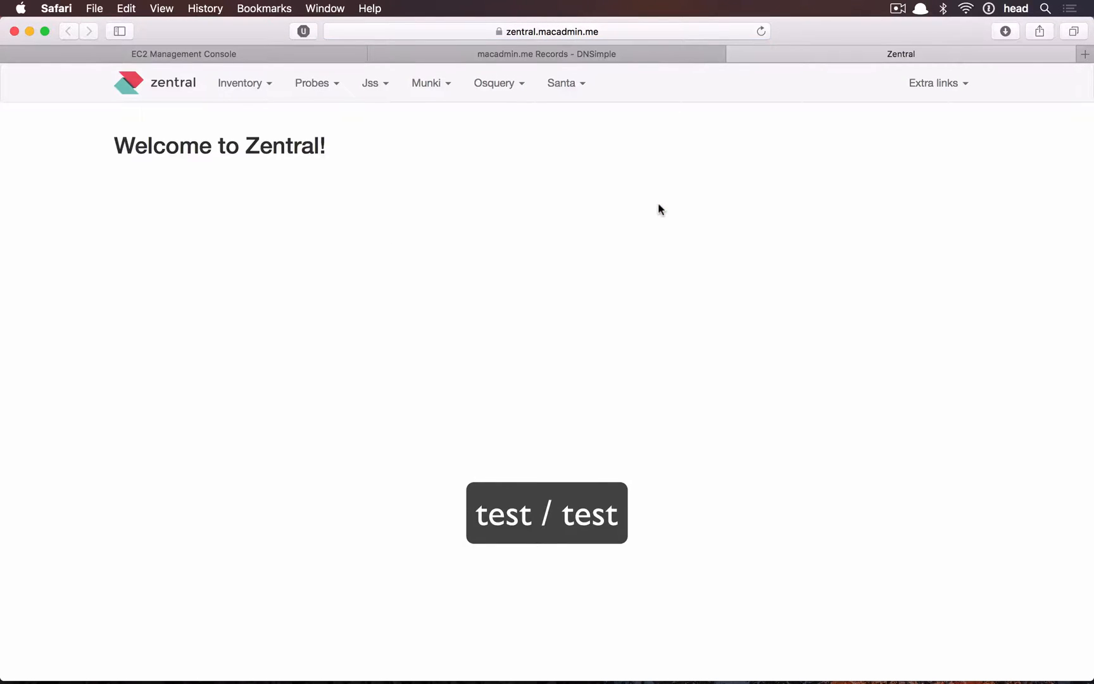
{"action": "left_click", "coordinate": [240, 83]}
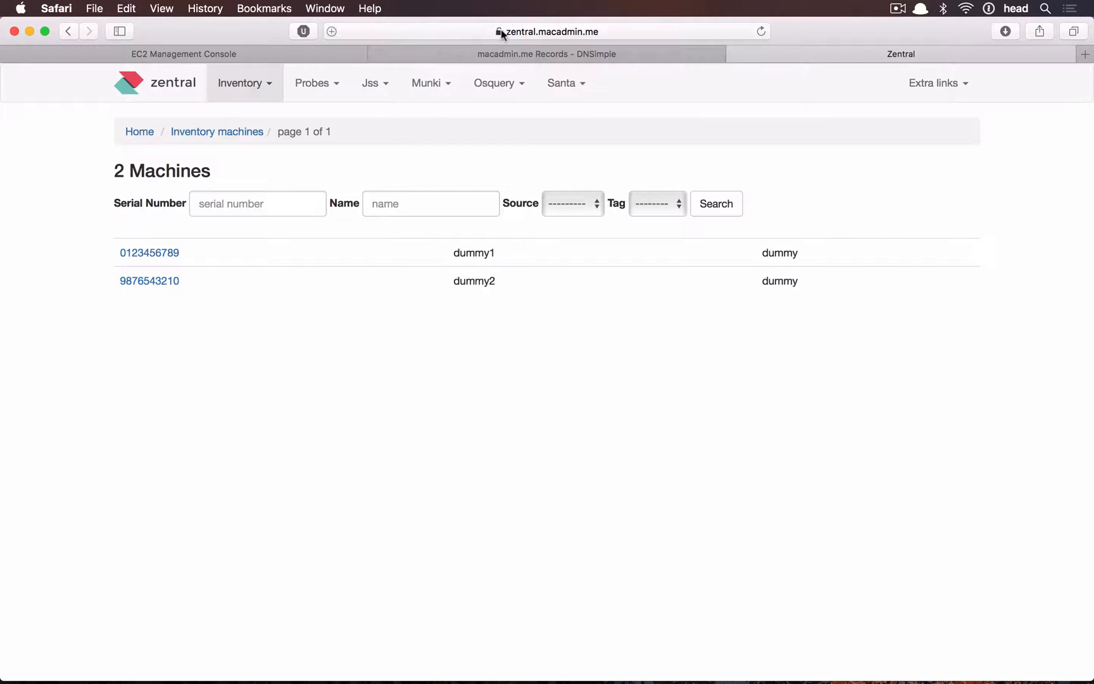
Show the site's certificate from the lock icon to confirm the encrypted connection.
{"action": "left_click", "coordinate": [500, 31]}
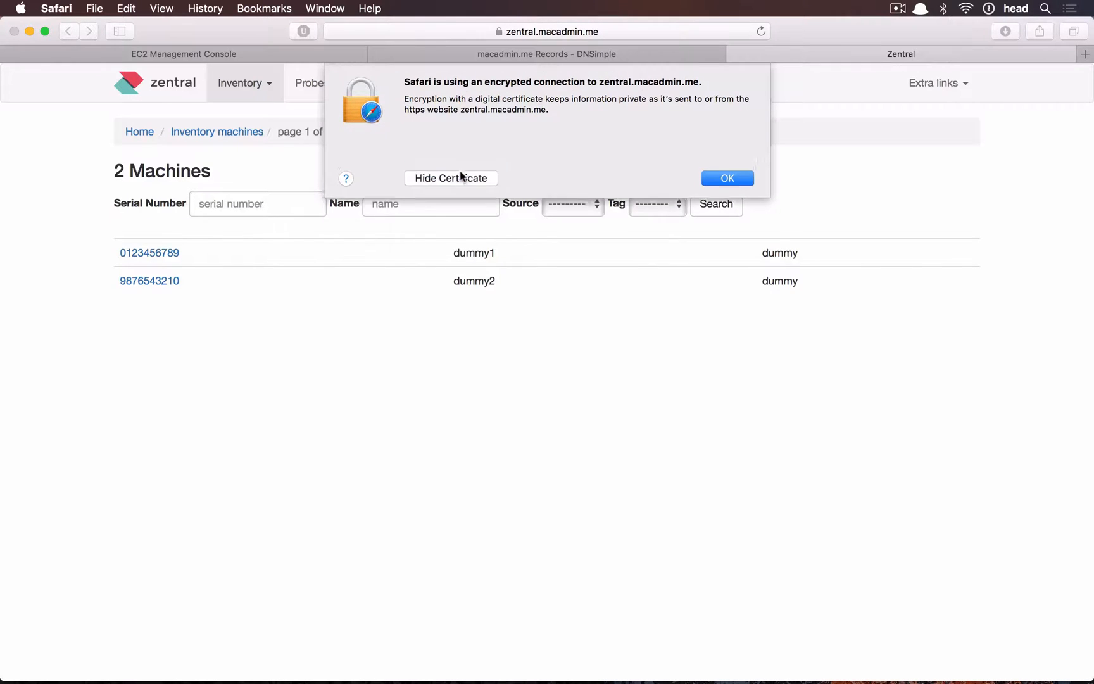
{"action": "left_click", "coordinate": [450, 178]}
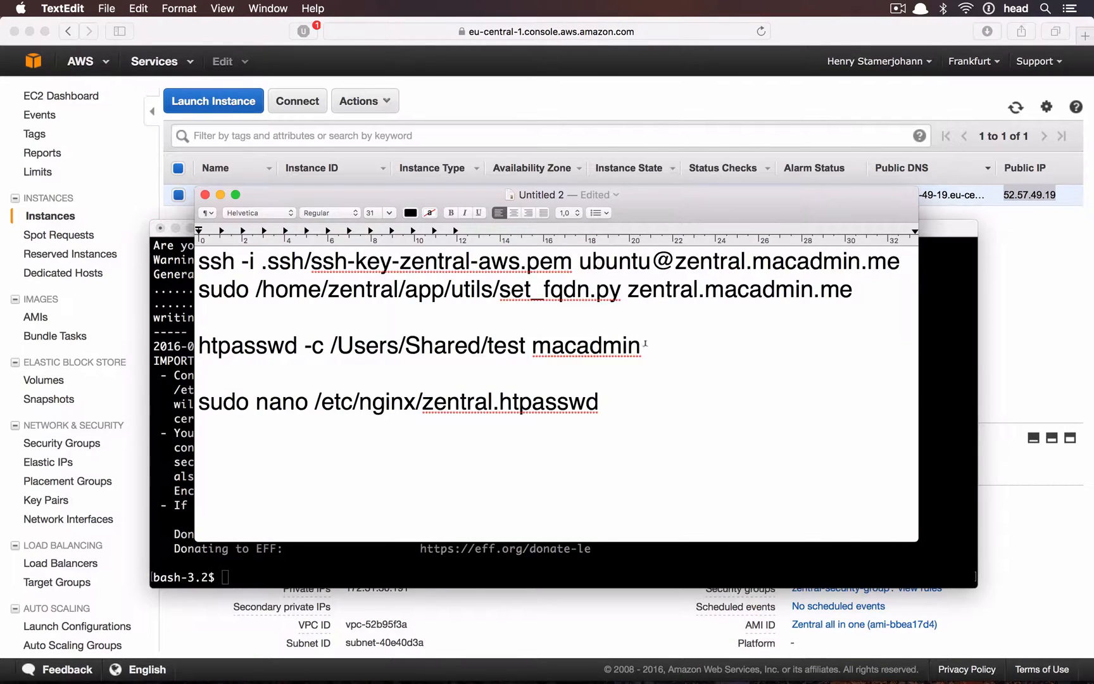
Run htpasswd -c /Users/Shared/test macadmin, enter the new password, and cat the resulting file.
{"action": "left_click_drag", "start_coordinate": [201, 345], "coordinate": [634, 346]}
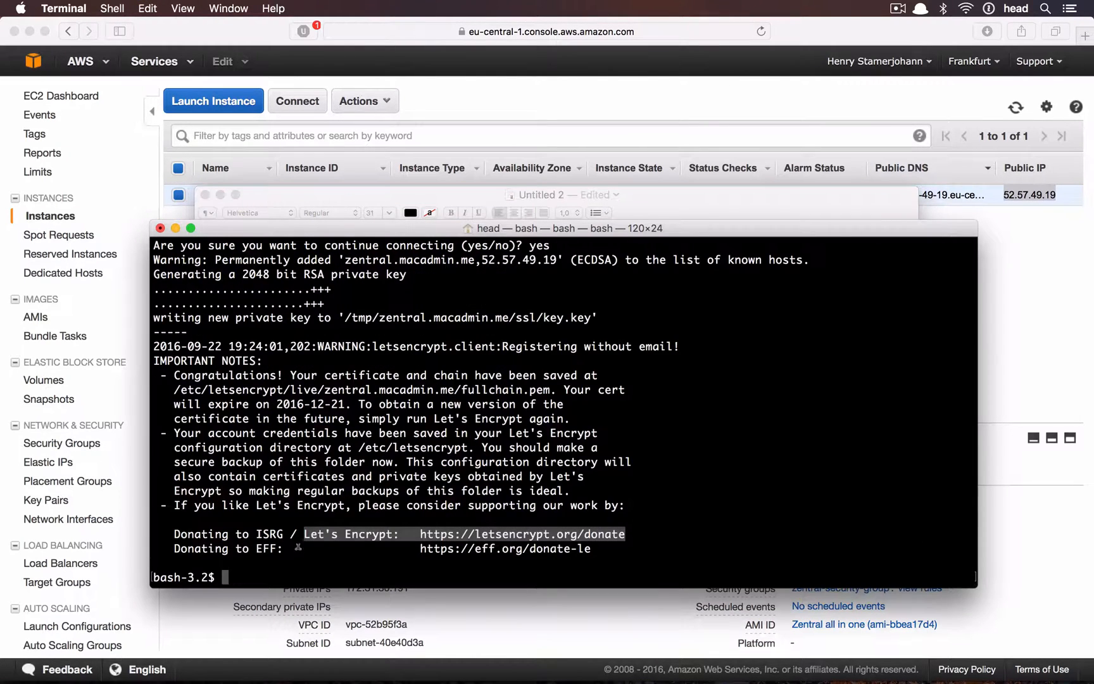
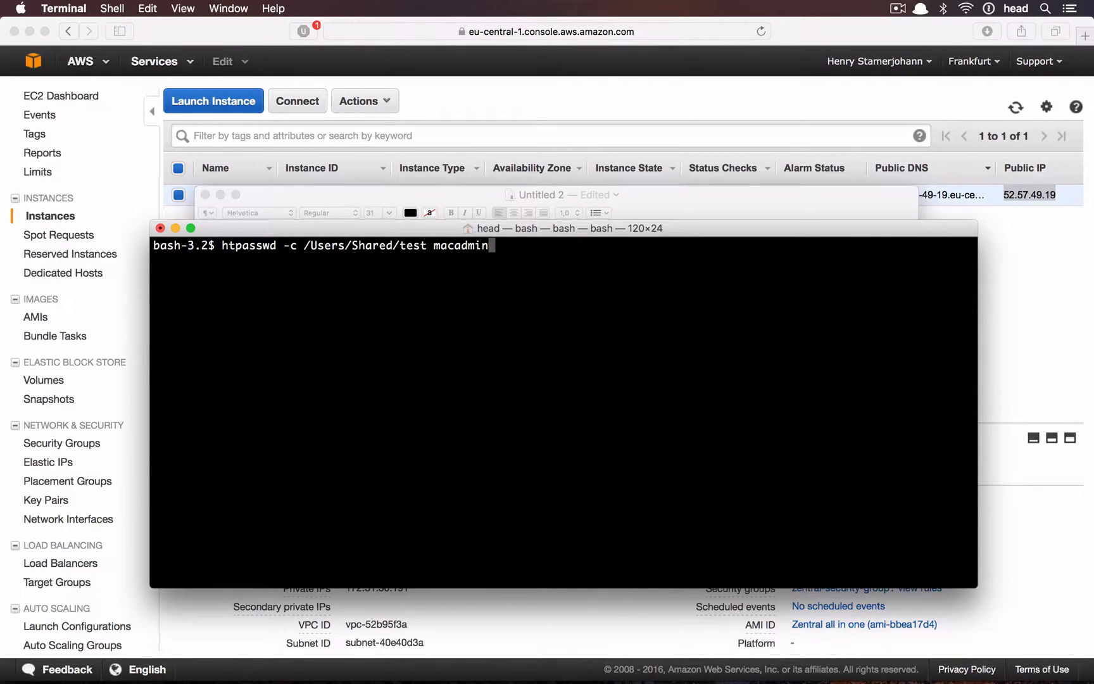
{"action": "key", "text": "return"}
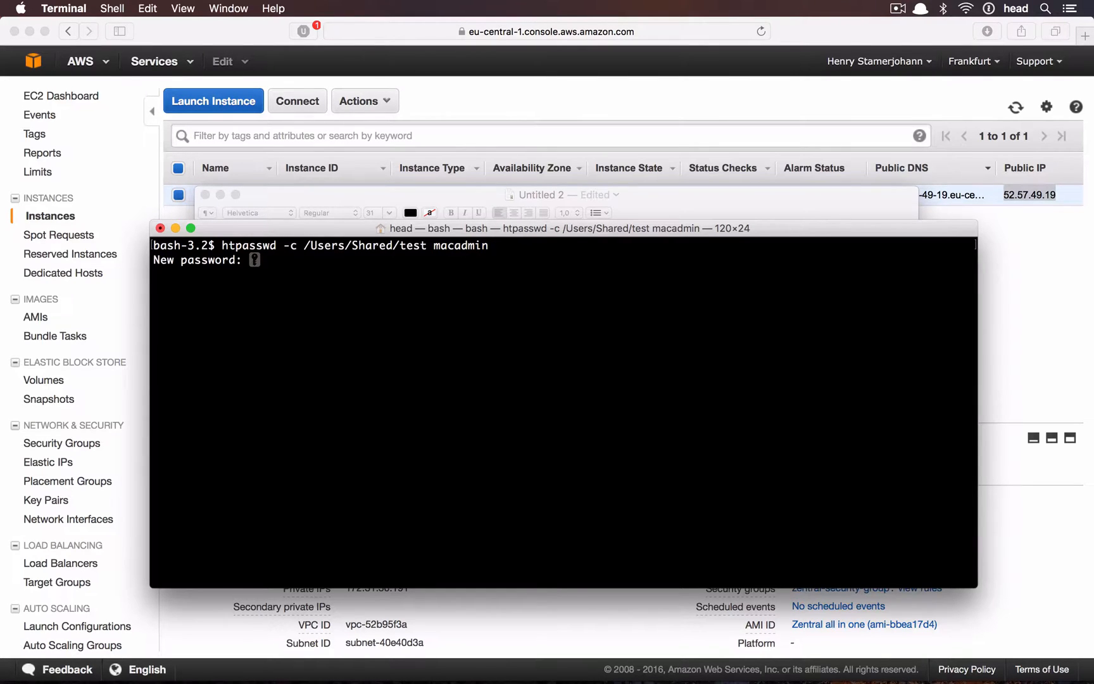
{"action": "key", "text": "enter"}
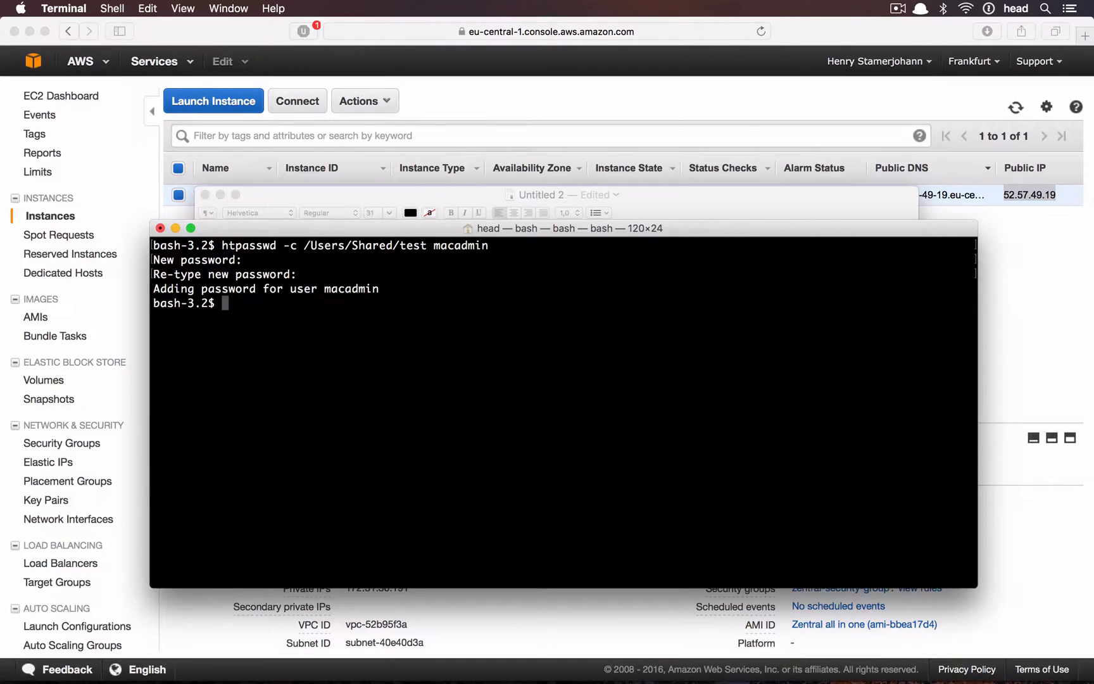
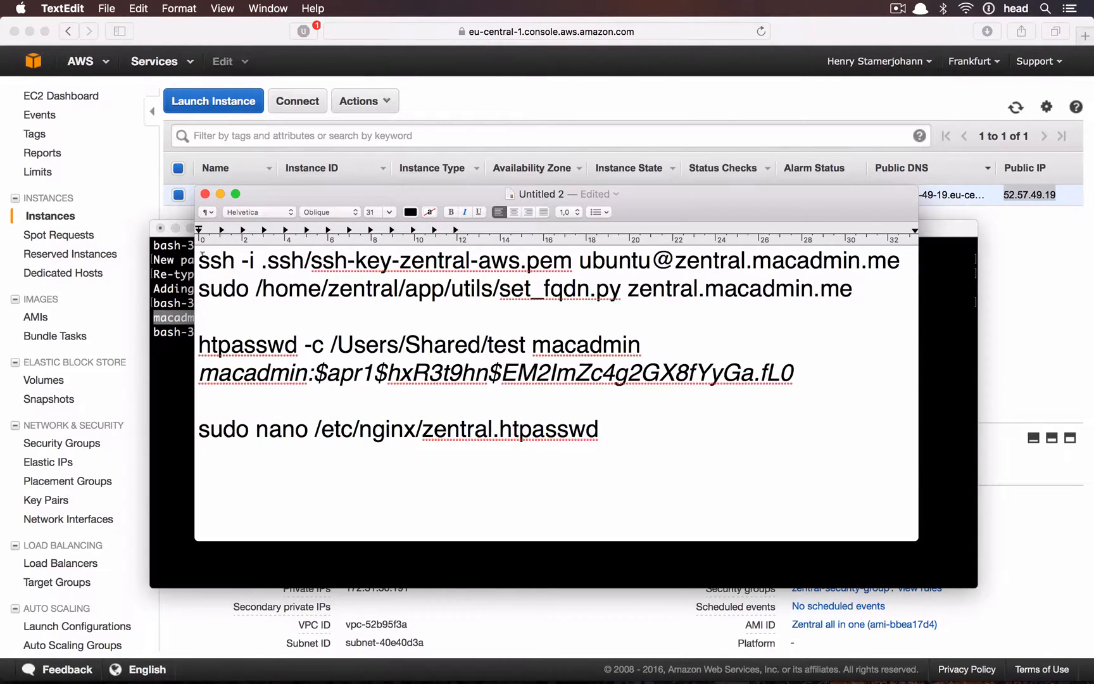
{"action": "left_click_drag", "start_coordinate": [200, 261], "coordinate": [634, 261]}
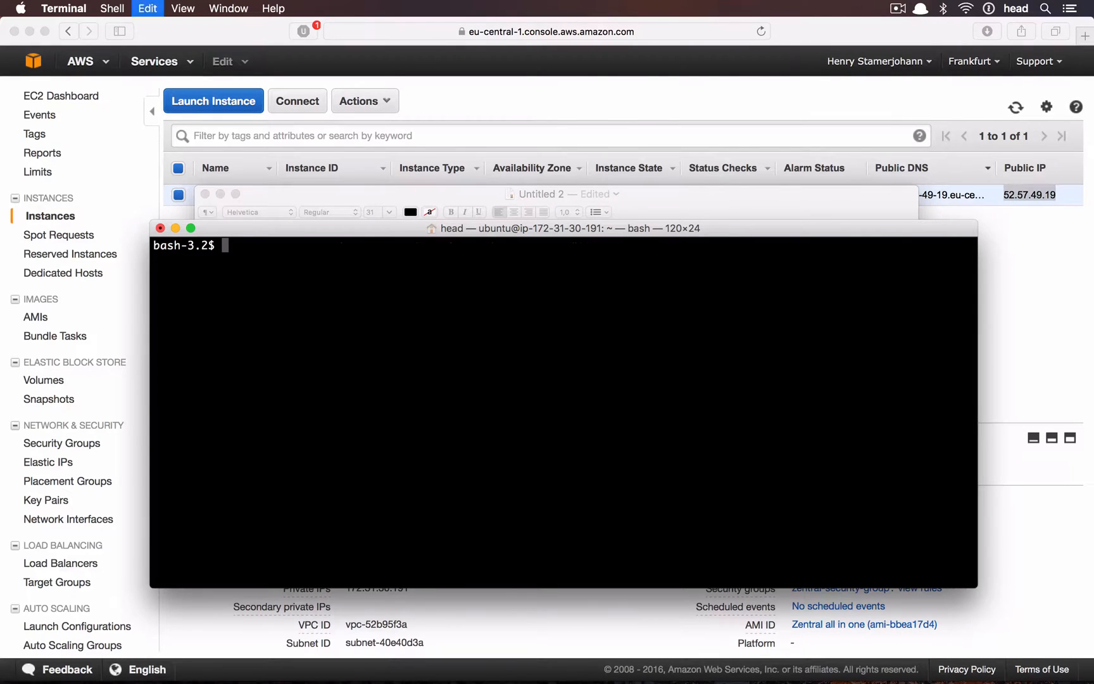
{"action": "type", "text": "ssh -i .ssh/ssh-key-zentral-aws.pem ubuntu@zentral.macadmin.me"}
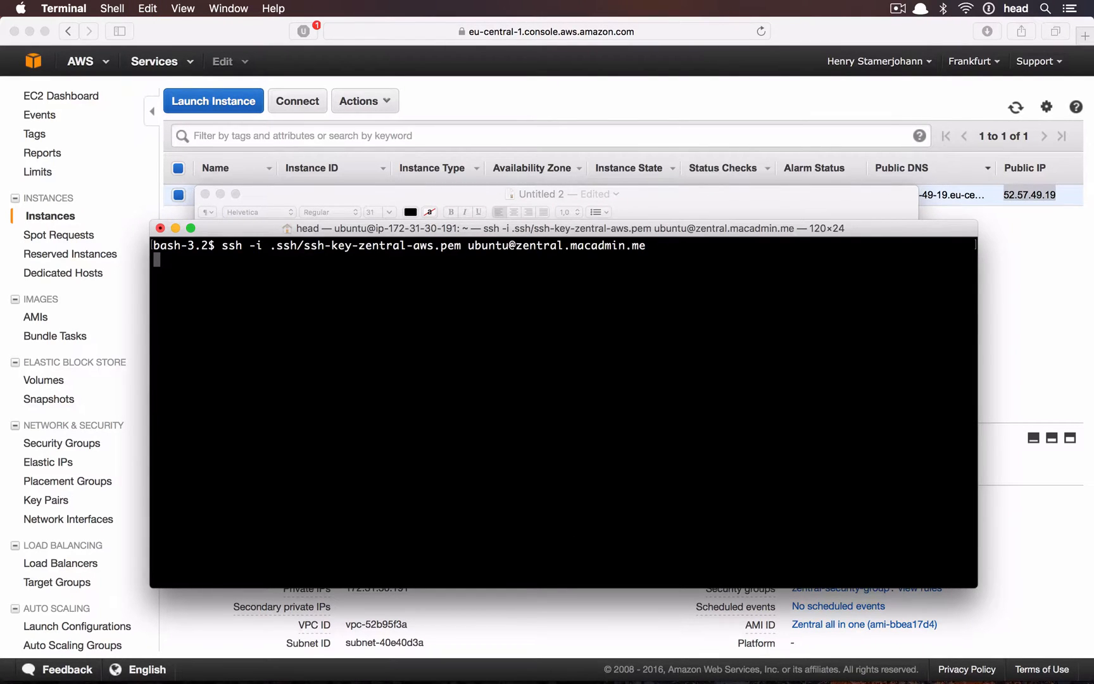
{"action": "key", "text": "Return"}
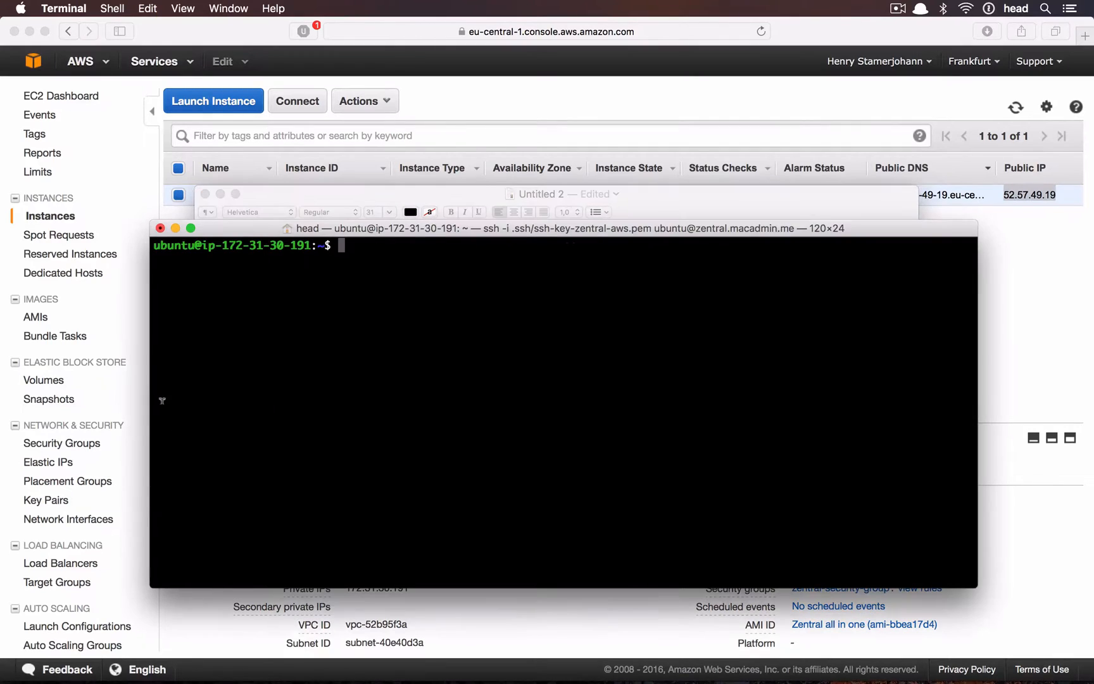
In nano, replace the test entry of /etc/nginx/zentral.htpasswd with the macadmin hash and exit to save.
{"action": "type", "text": "nano /etc/nginx/zentral.htpasswd"}
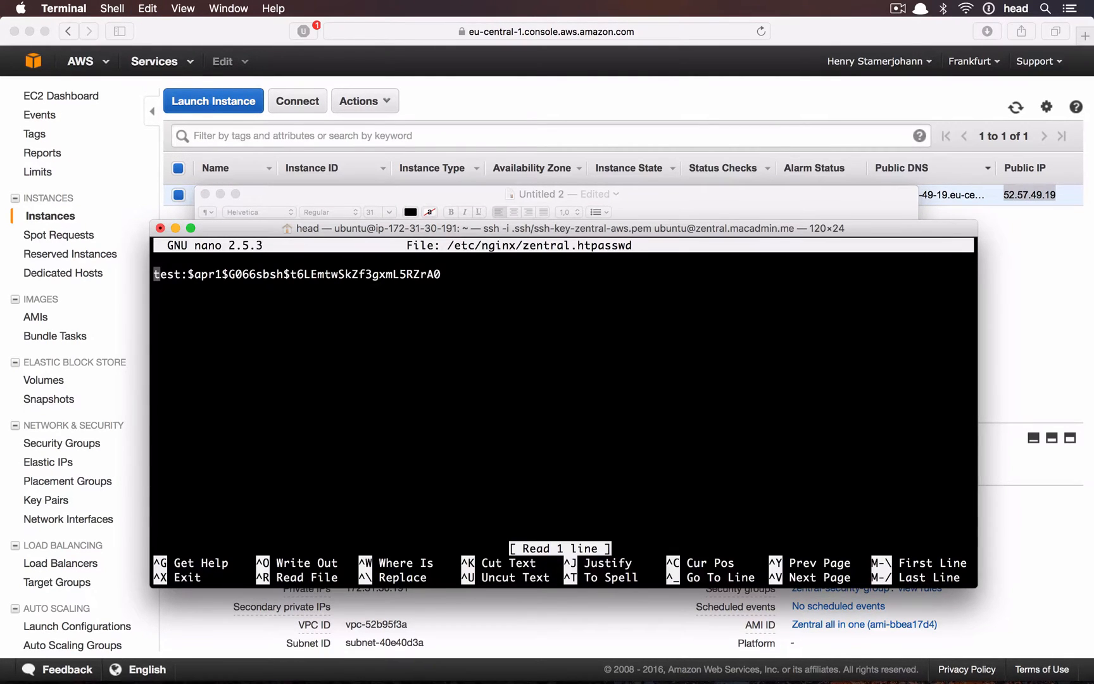
{"action": "key", "text": "ctrl+k"}
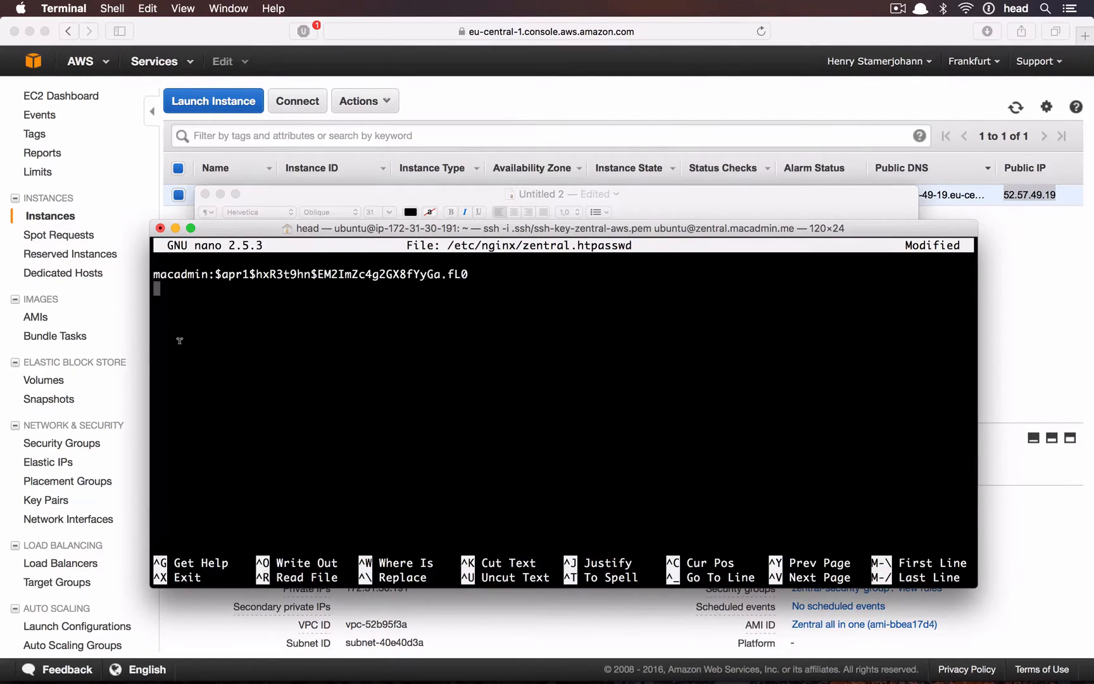
{"action": "key", "text": "ctrl+x"}
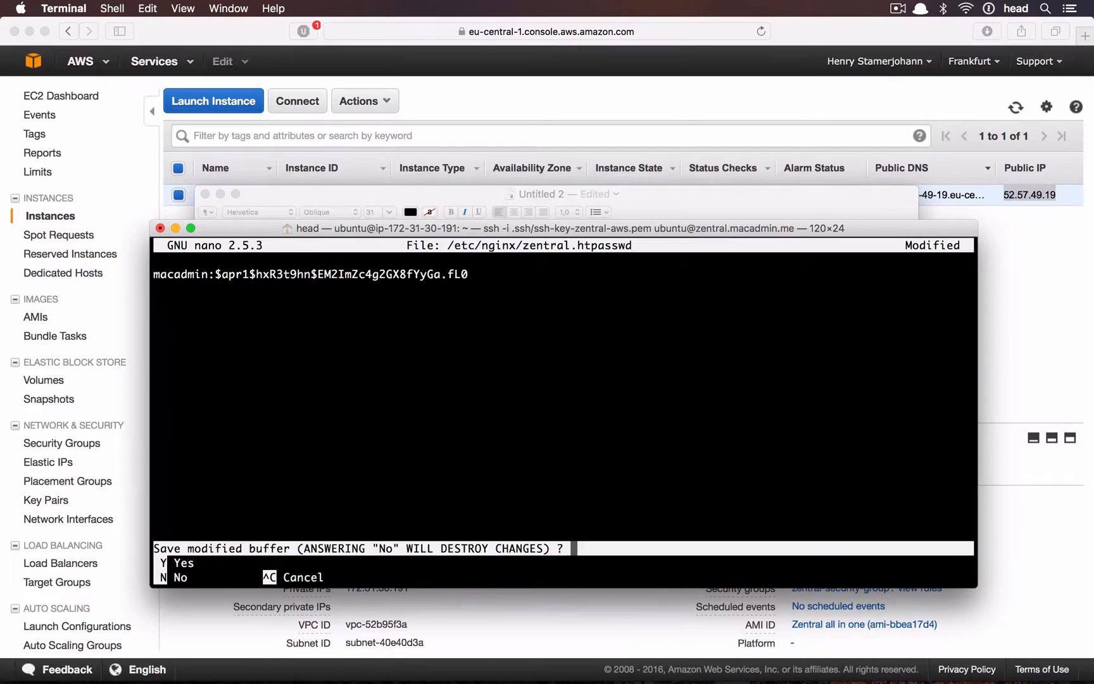